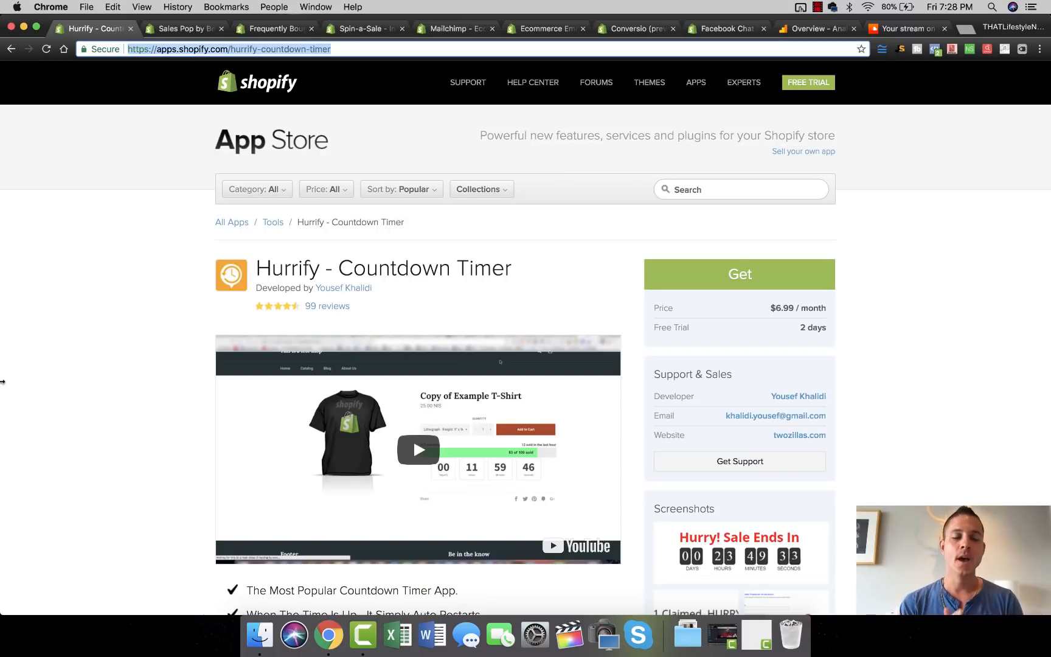
Bring up the Sales Pop by Beeketing listing and scroll through its feature description.
scroll(down, 3)
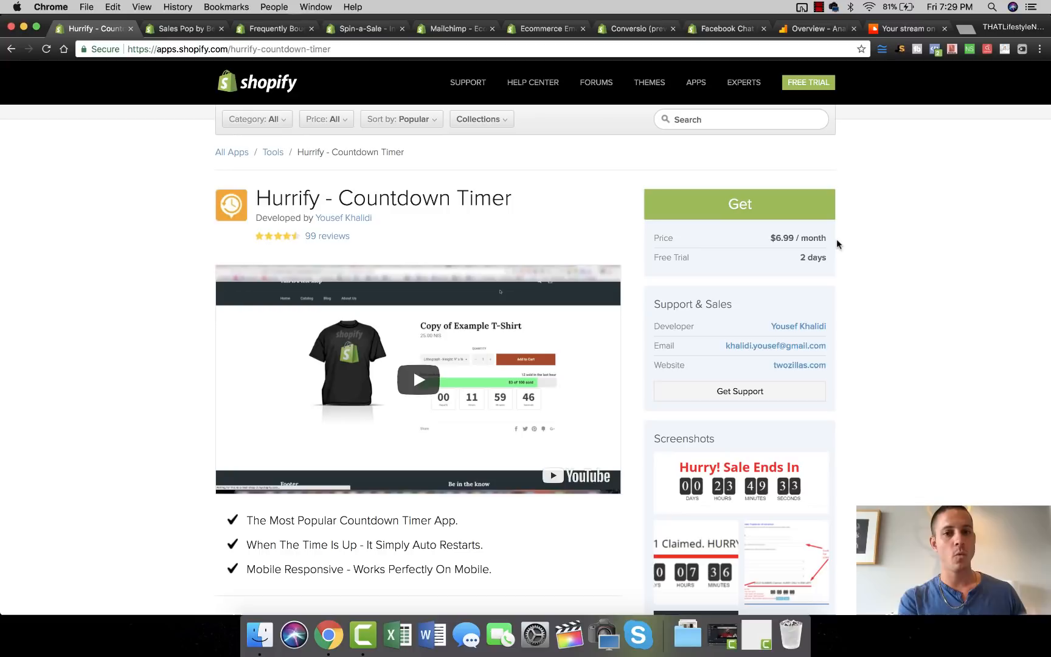
mouse_move(802, 249)
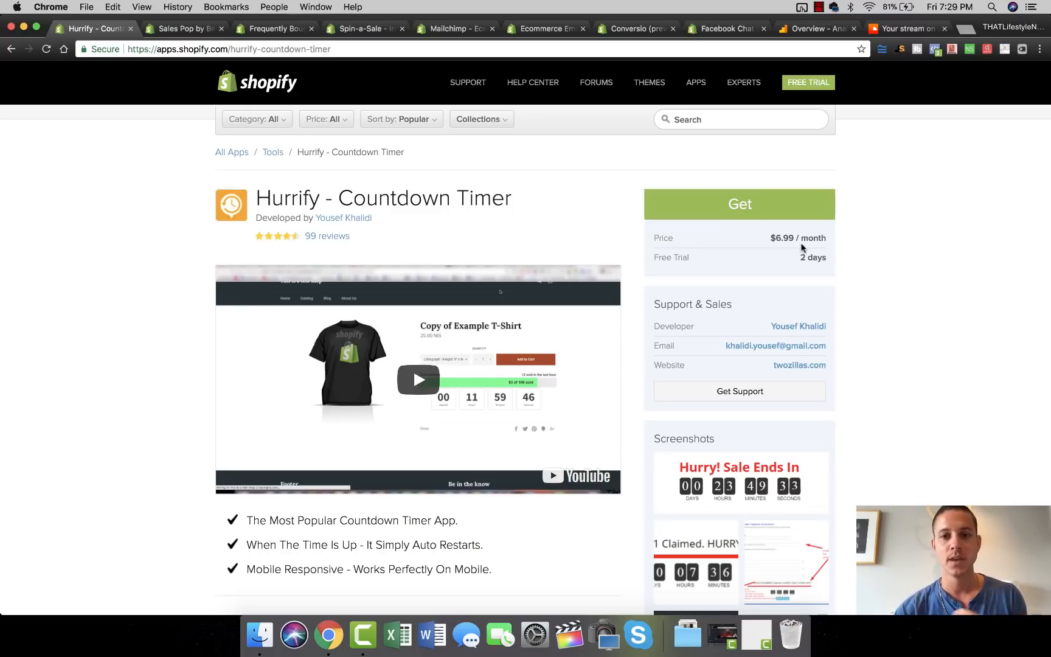
scroll(down, 3)
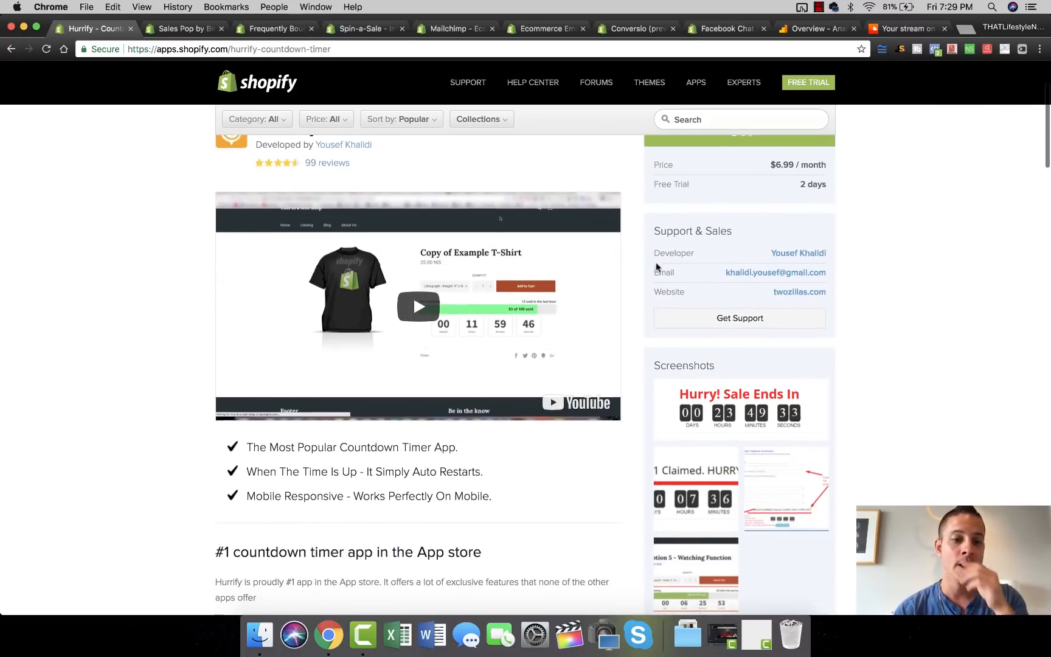
scroll(down, 3)
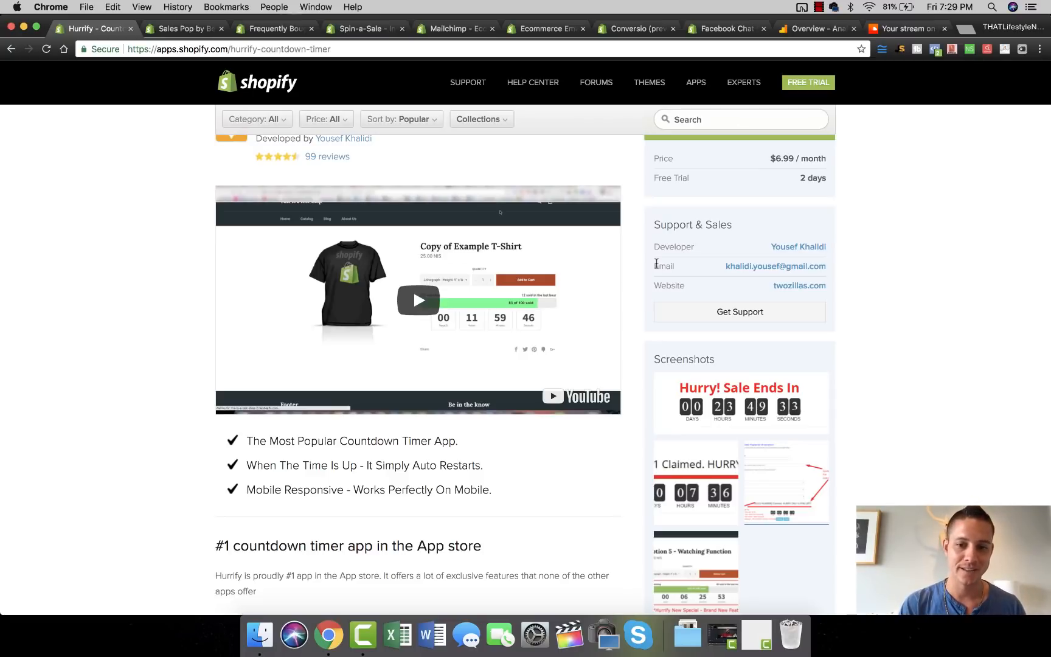
mouse_move(181, 329)
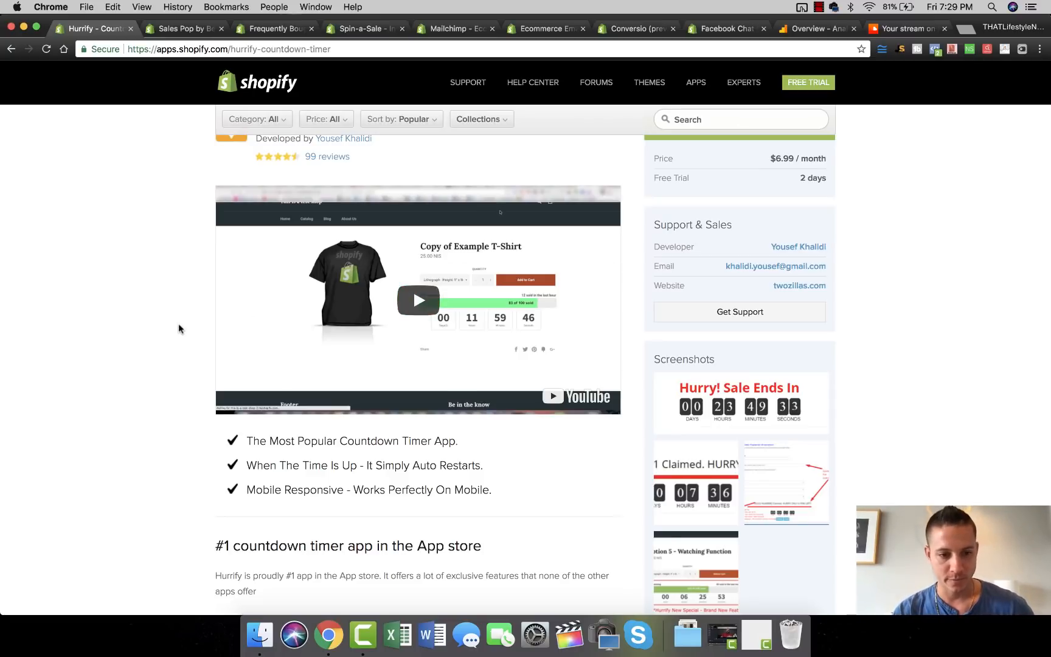
scroll(up, 3)
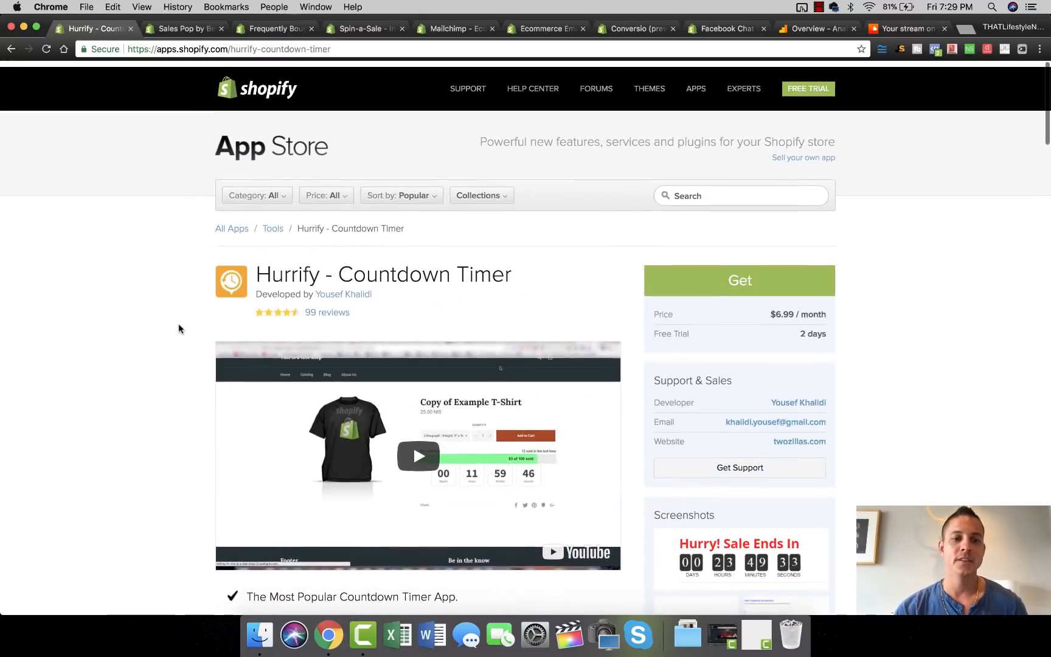
scroll(down, 3)
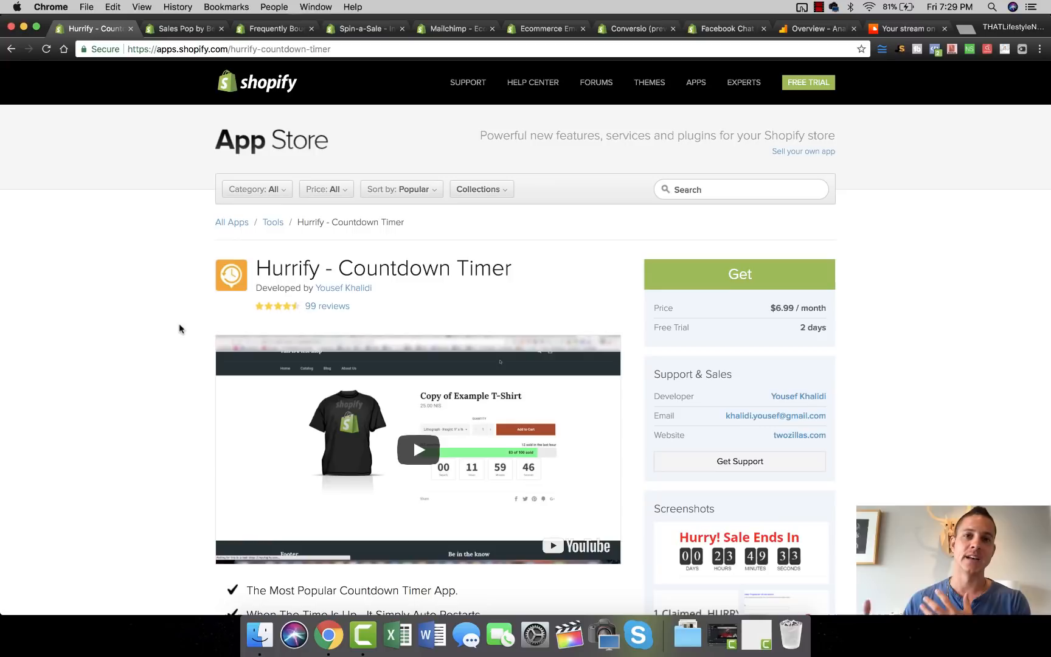
mouse_move(217, 119)
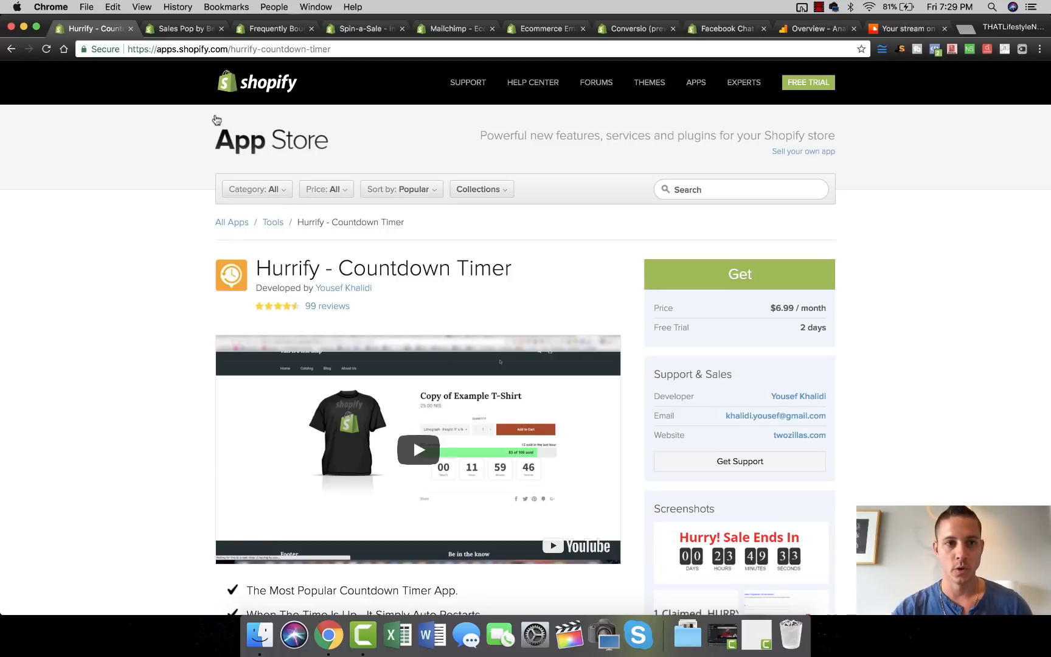
click(183, 28)
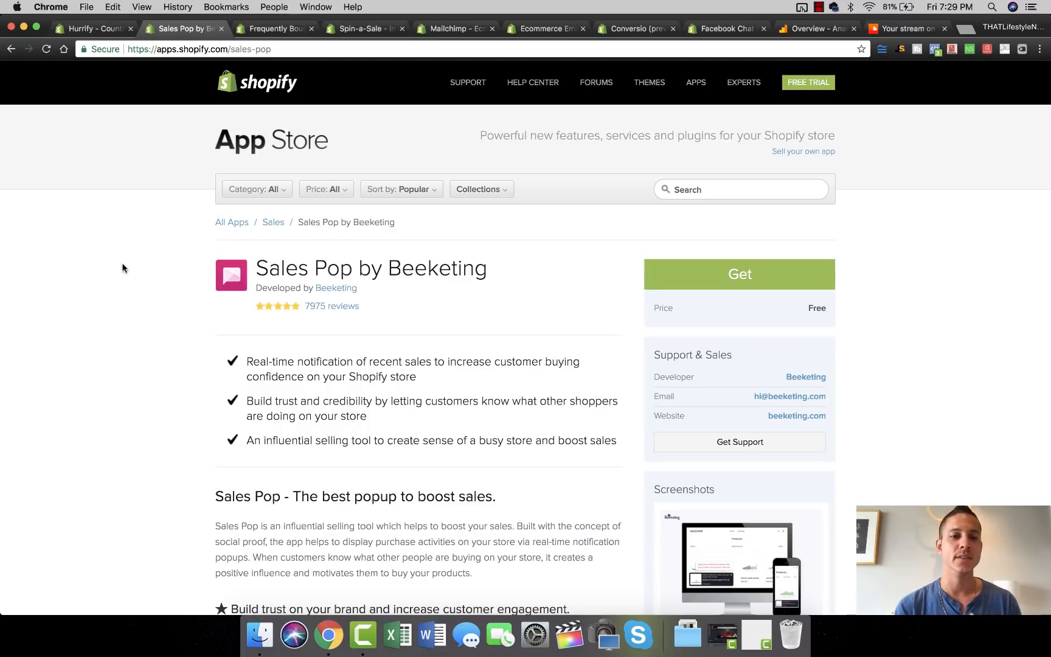
mouse_move(335, 294)
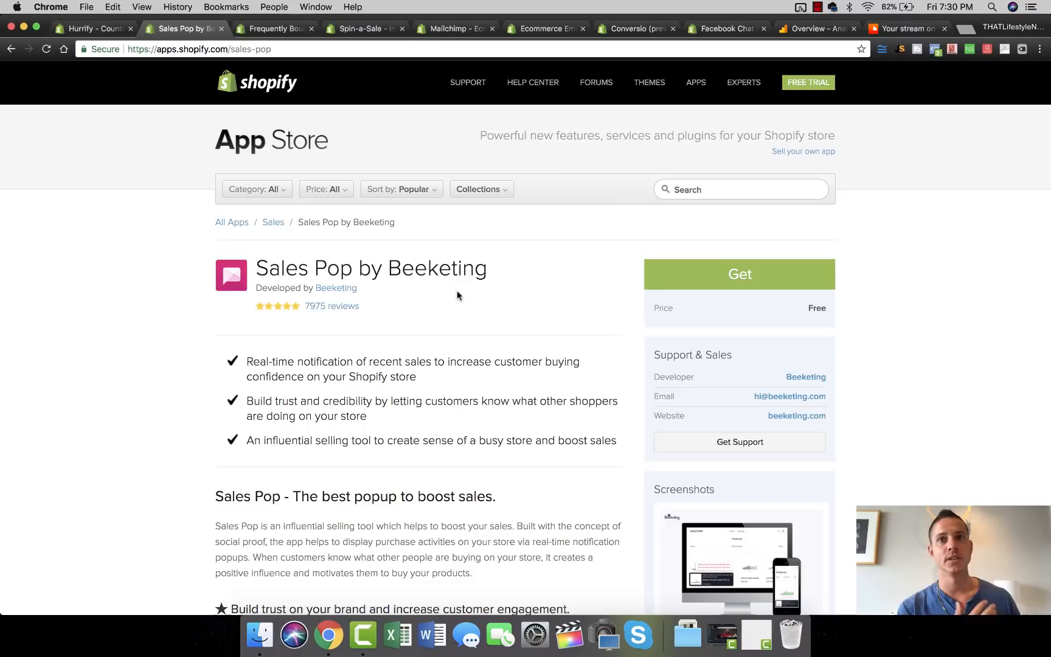
scroll(down, 3)
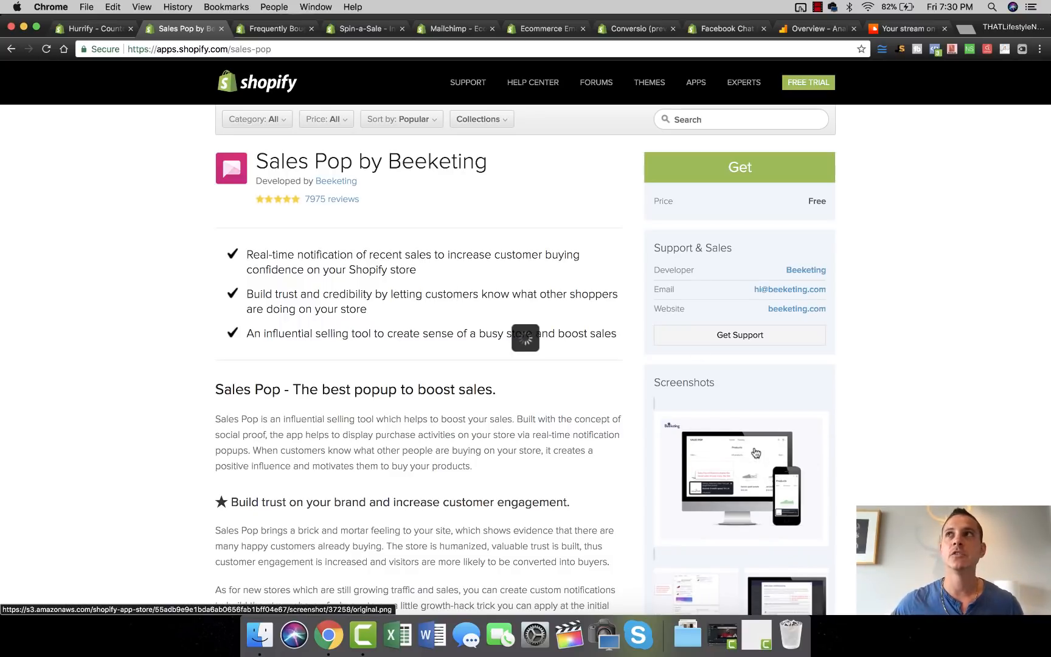
Enlarge the first Sales Pop screenshot showing a recent-sale notification.
click(740, 476)
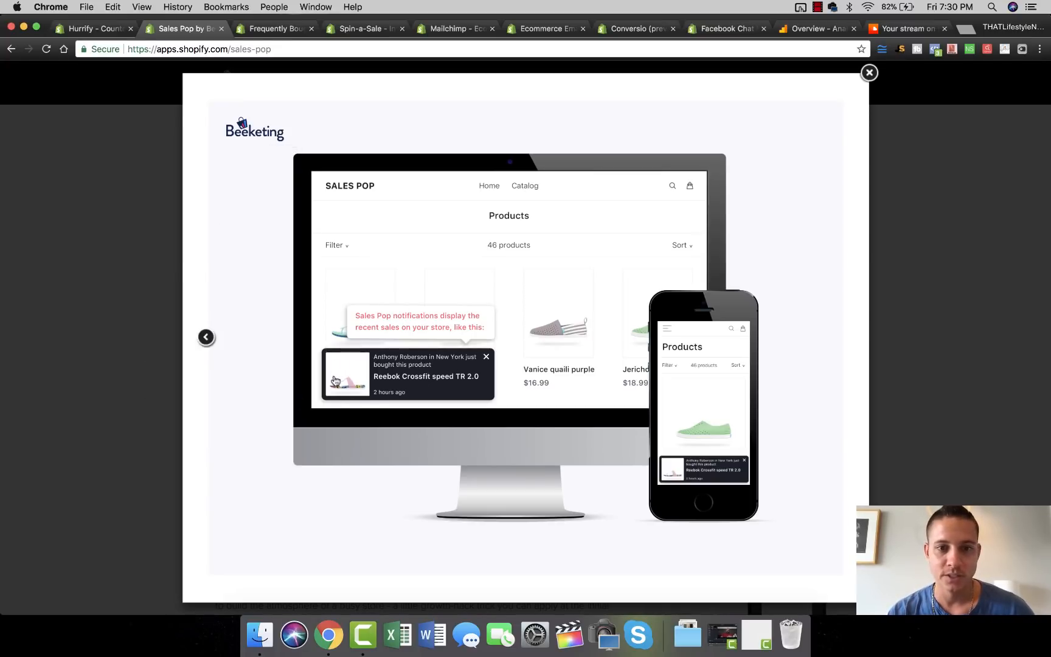
mouse_move(361, 392)
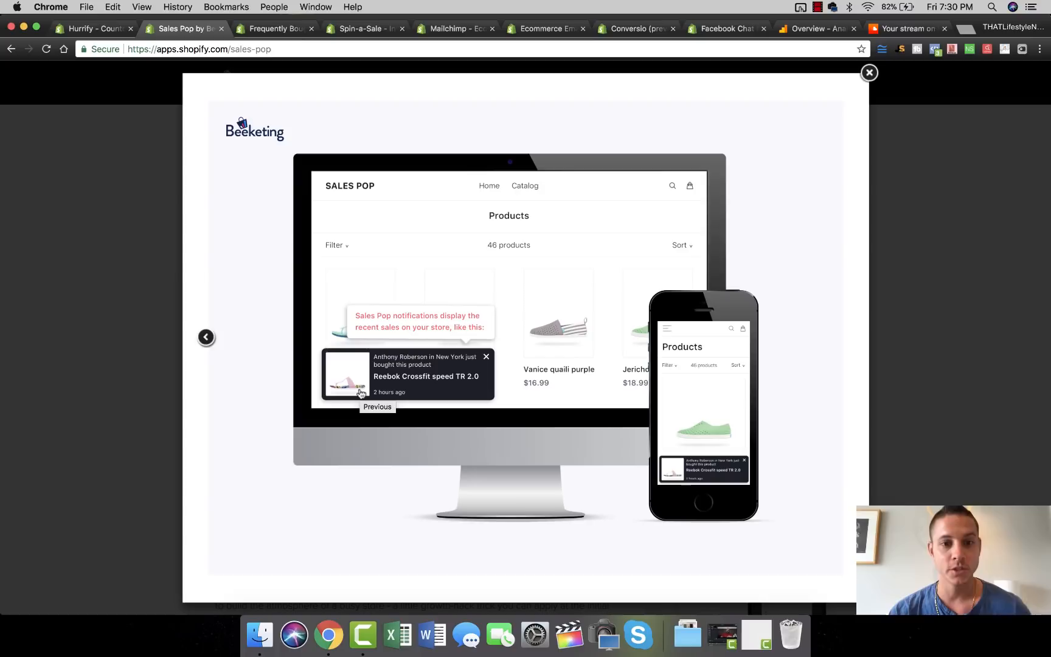
mouse_move(222, 434)
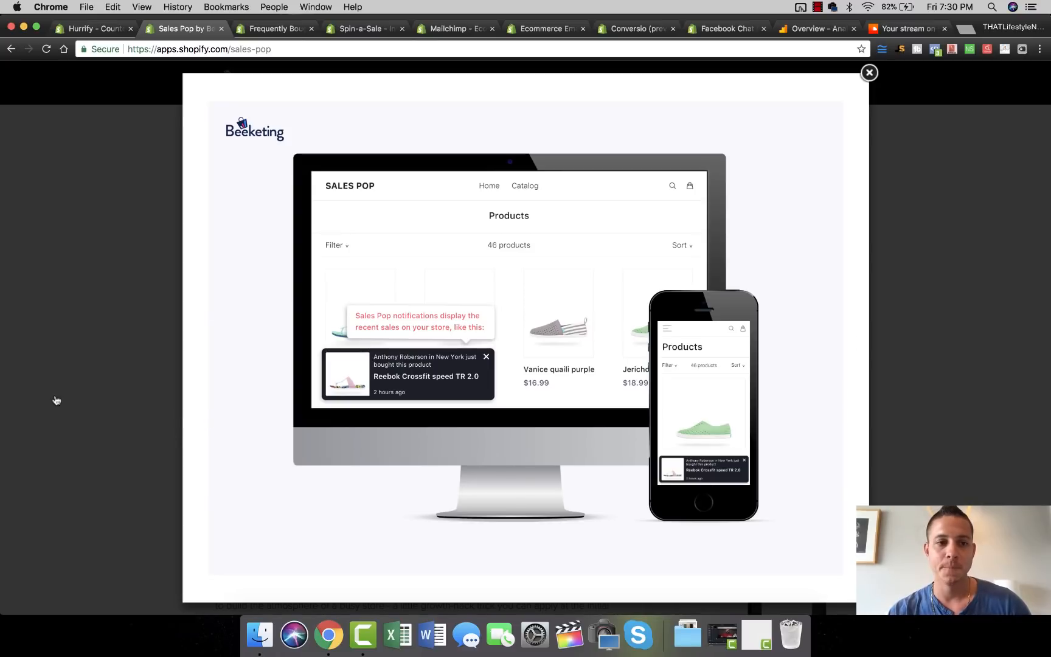
Close the enlarged screenshot to return to the Sales Pop listing.
click(869, 72)
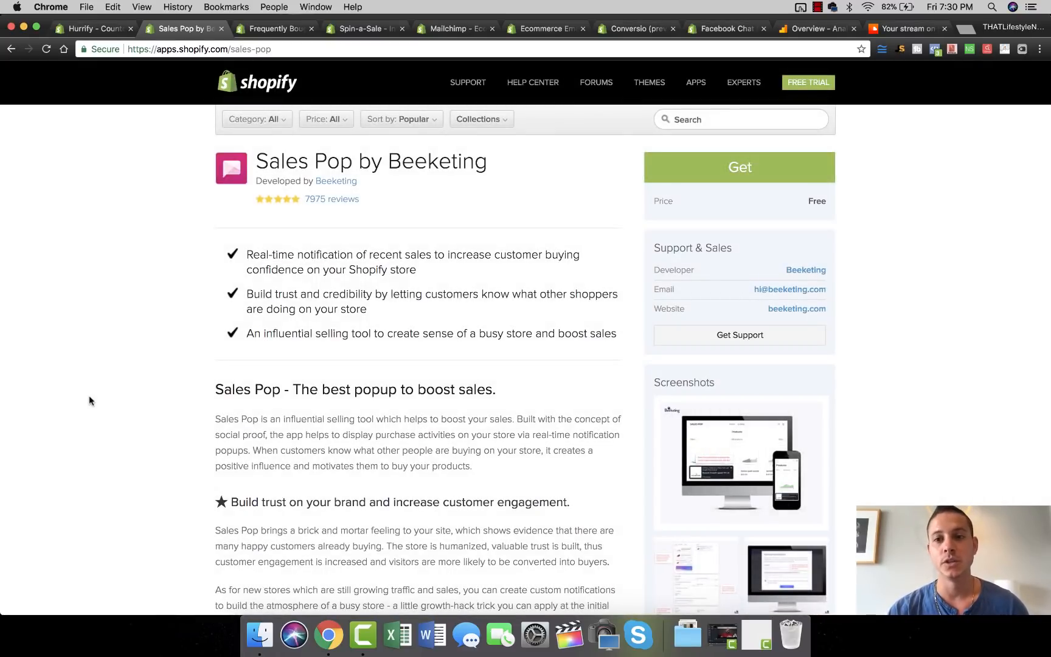
mouse_move(707, 212)
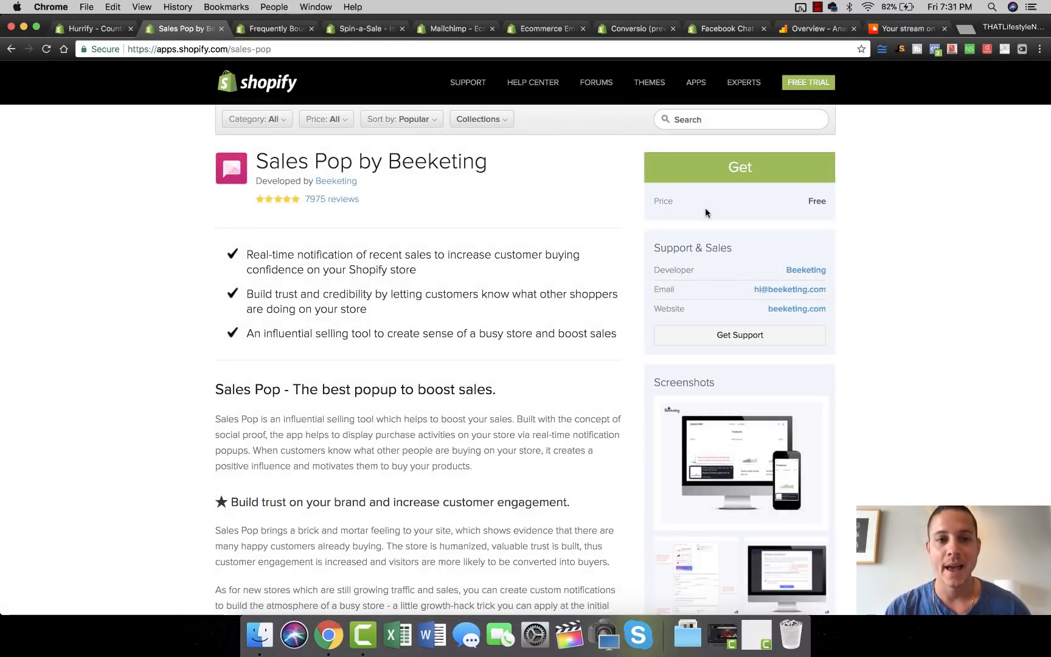
mouse_move(334, 214)
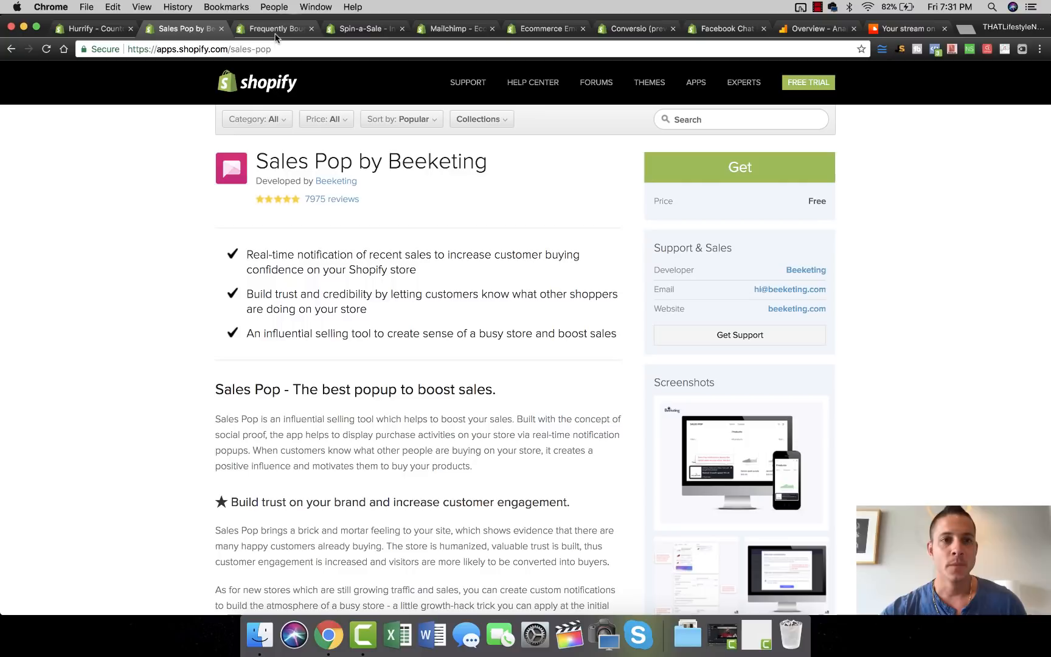
Show the Frequently Bought Together • Upsell listing and scroll toward its screenshots.
click(278, 29)
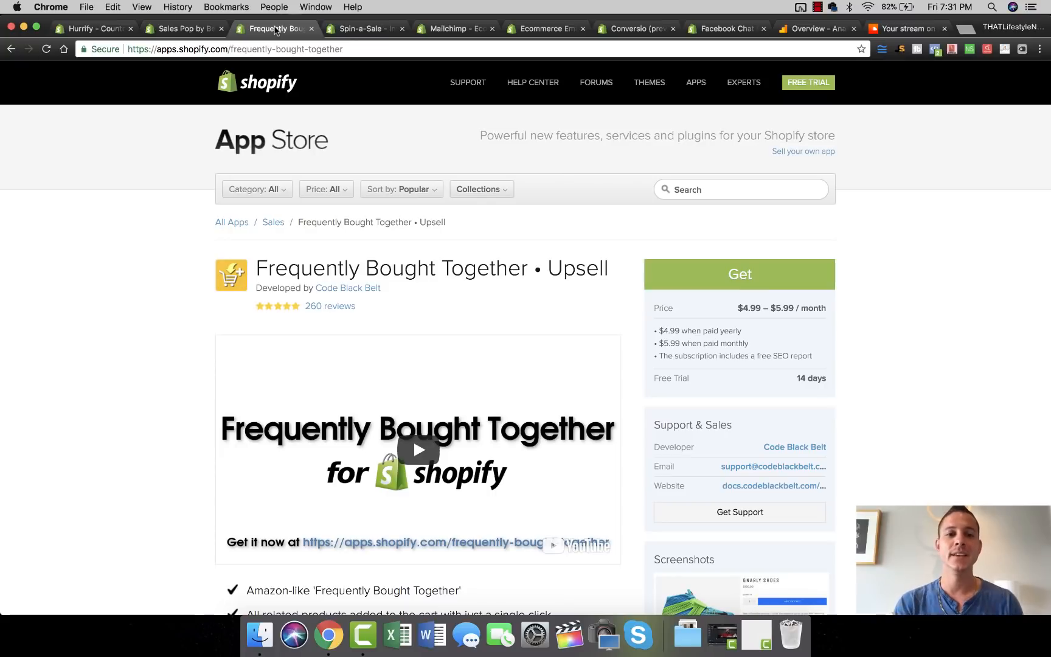
mouse_move(624, 116)
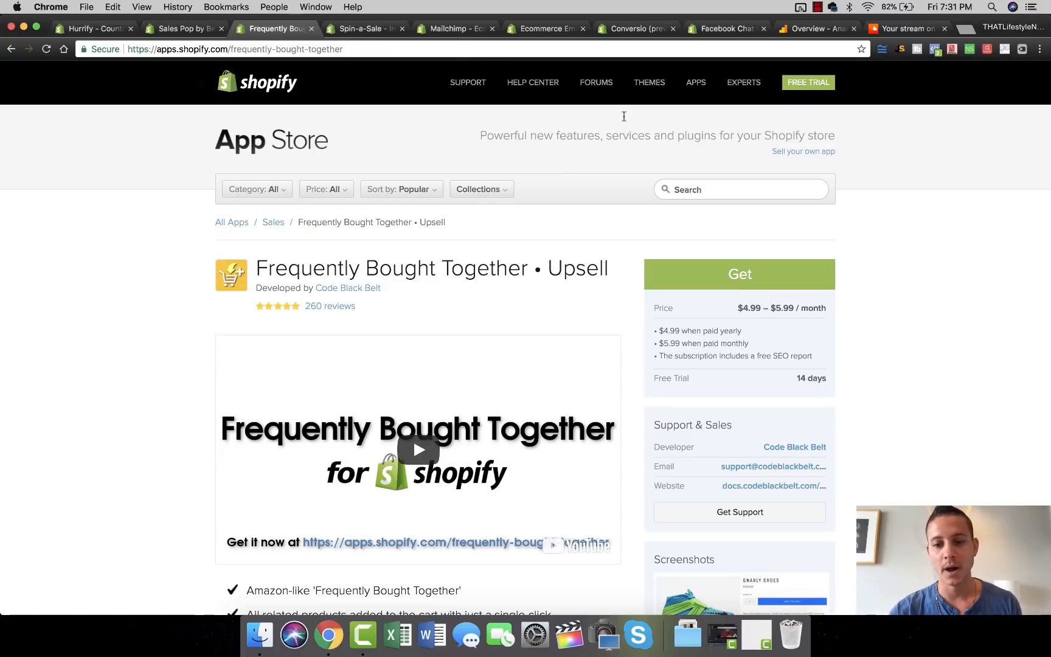
scroll(down, 3)
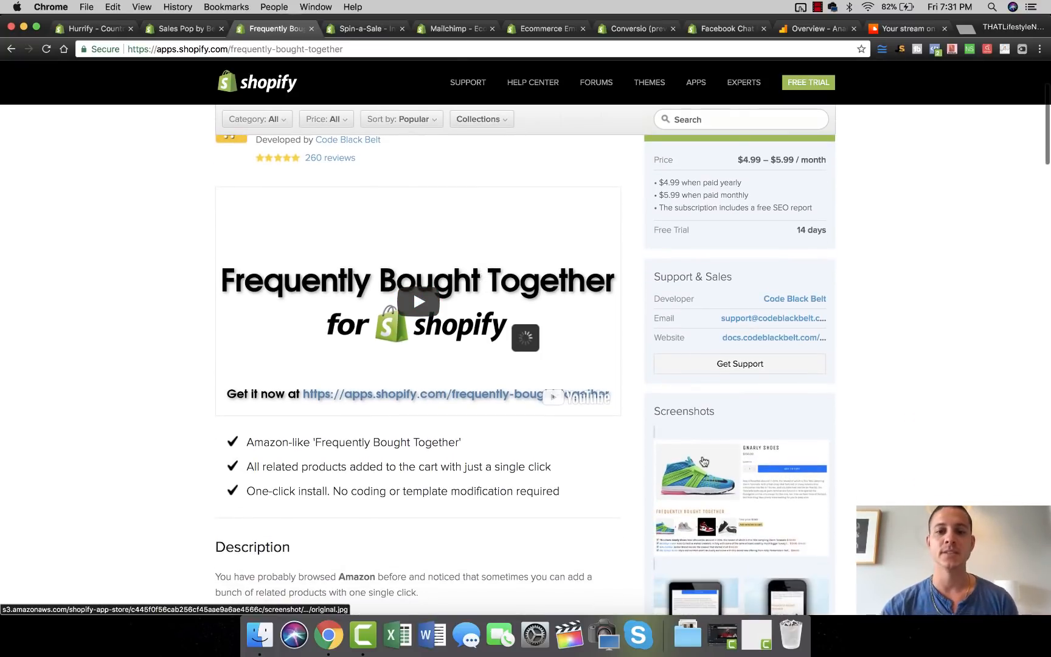
Enlarge the Frequently Bought Together example screenshot, then close it.
click(694, 469)
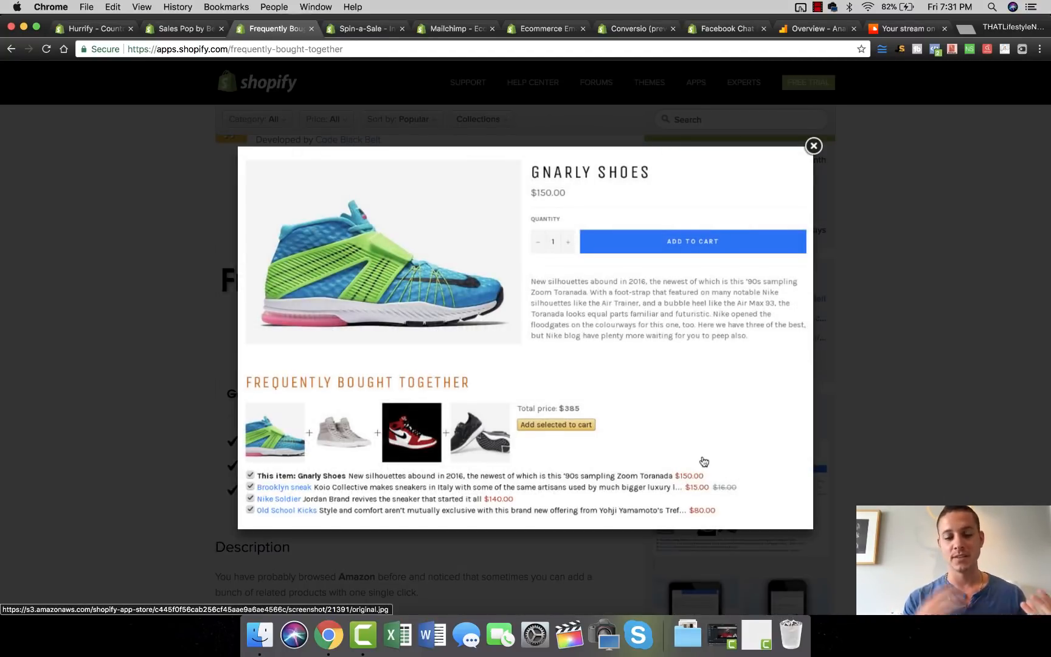
mouse_move(246, 429)
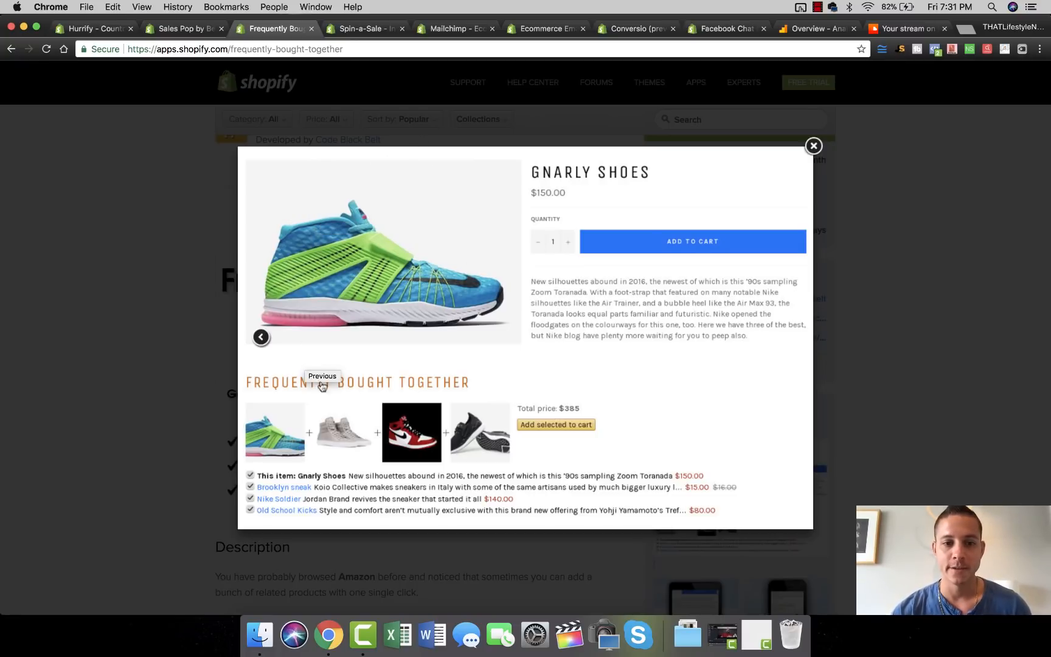
mouse_move(272, 443)
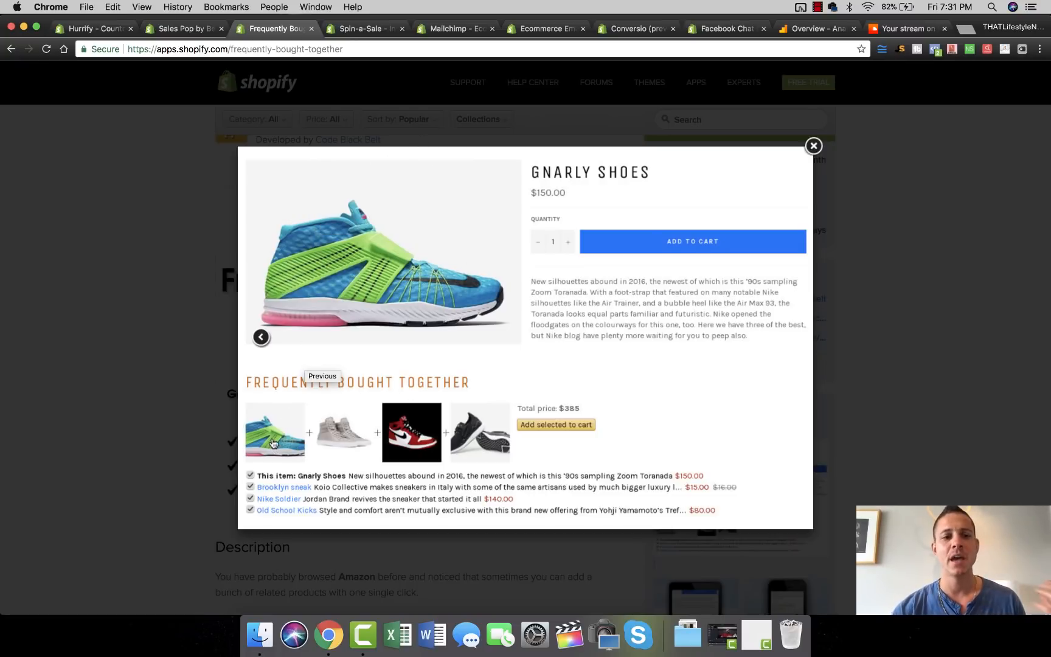
mouse_move(405, 406)
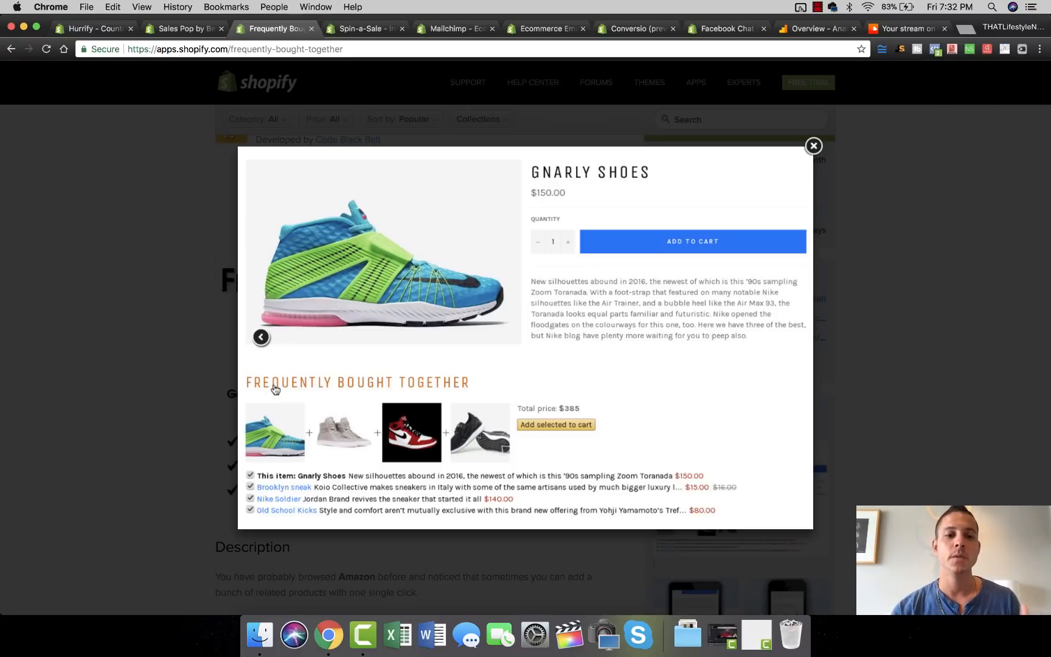
mouse_move(402, 395)
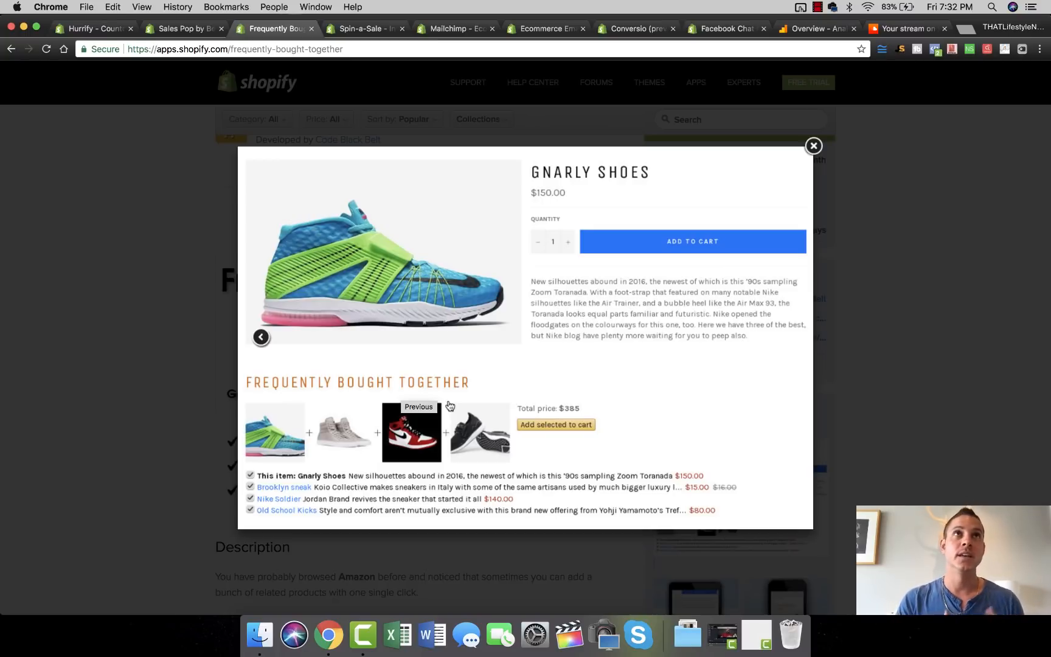
mouse_move(450, 406)
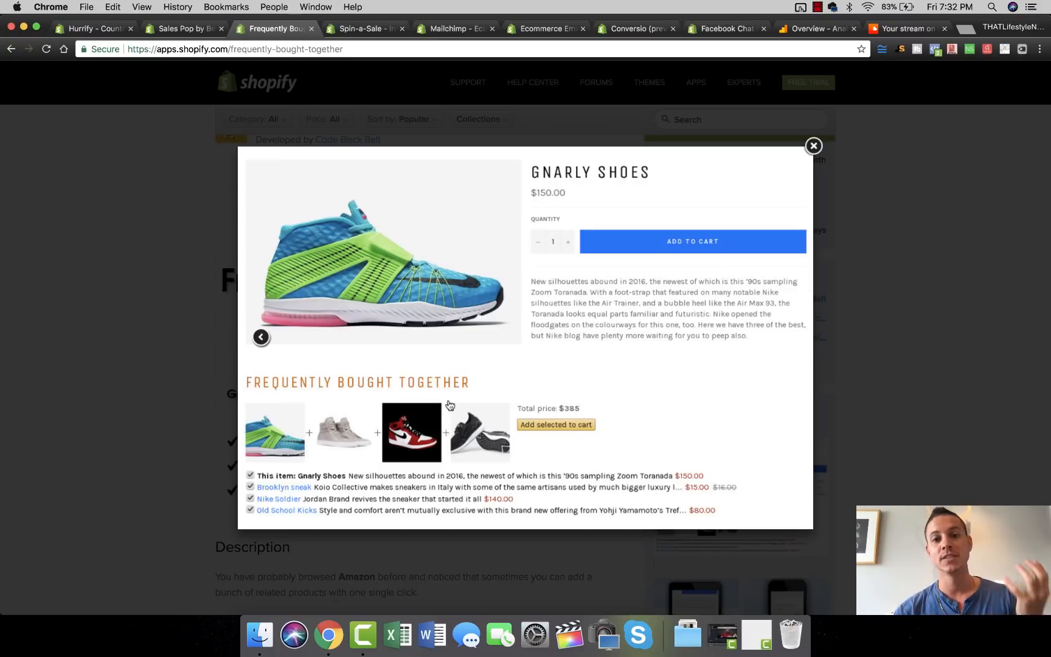
mouse_move(369, 383)
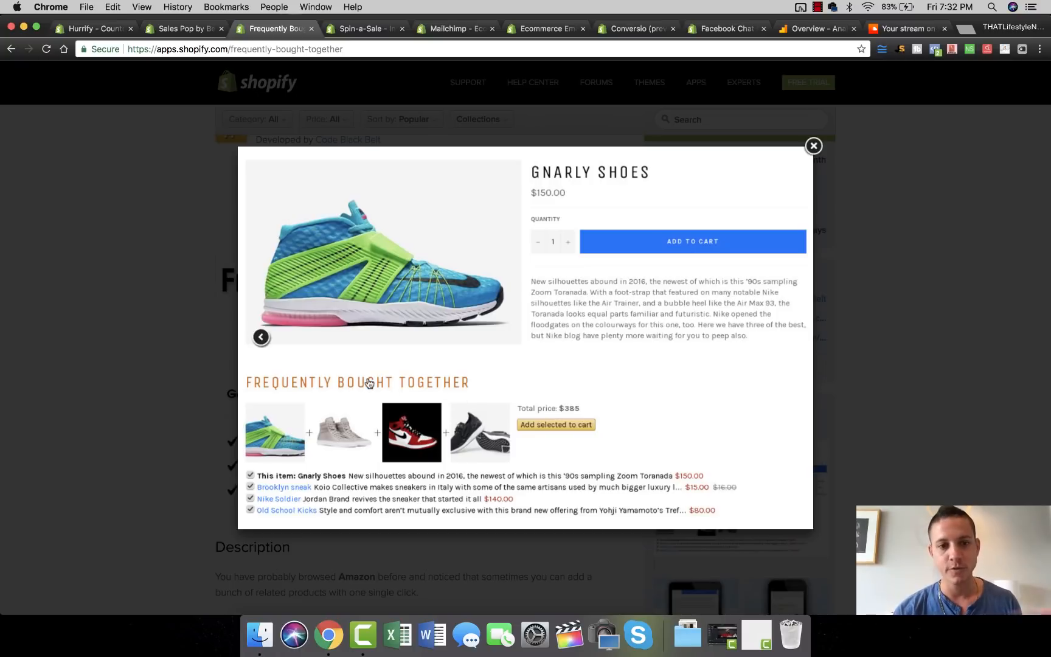
mouse_move(756, 168)
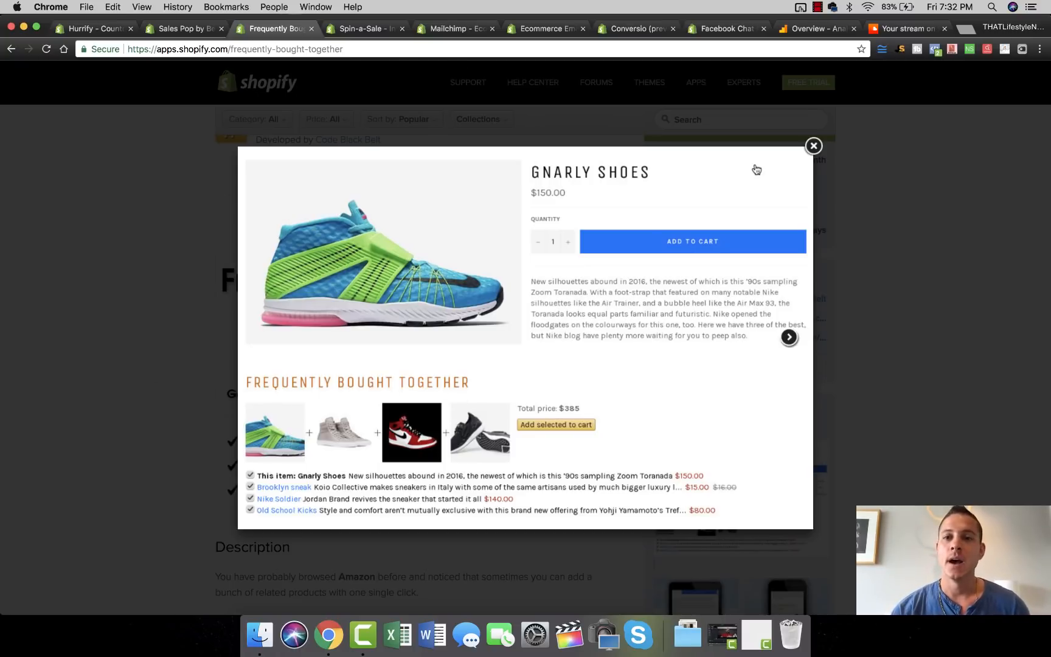
click(813, 146)
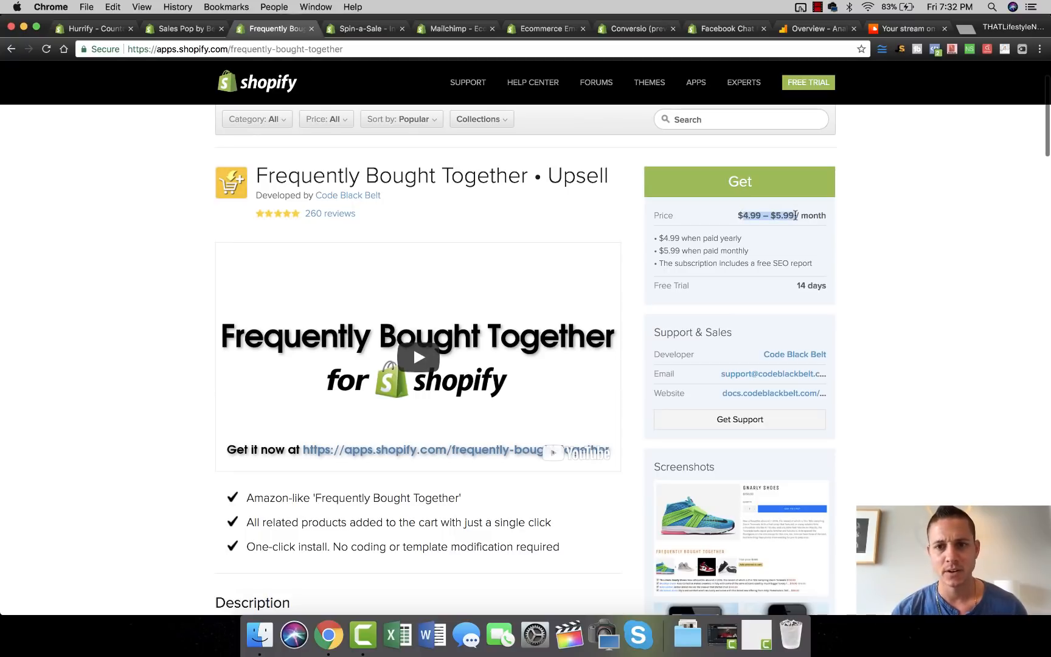
mouse_move(785, 219)
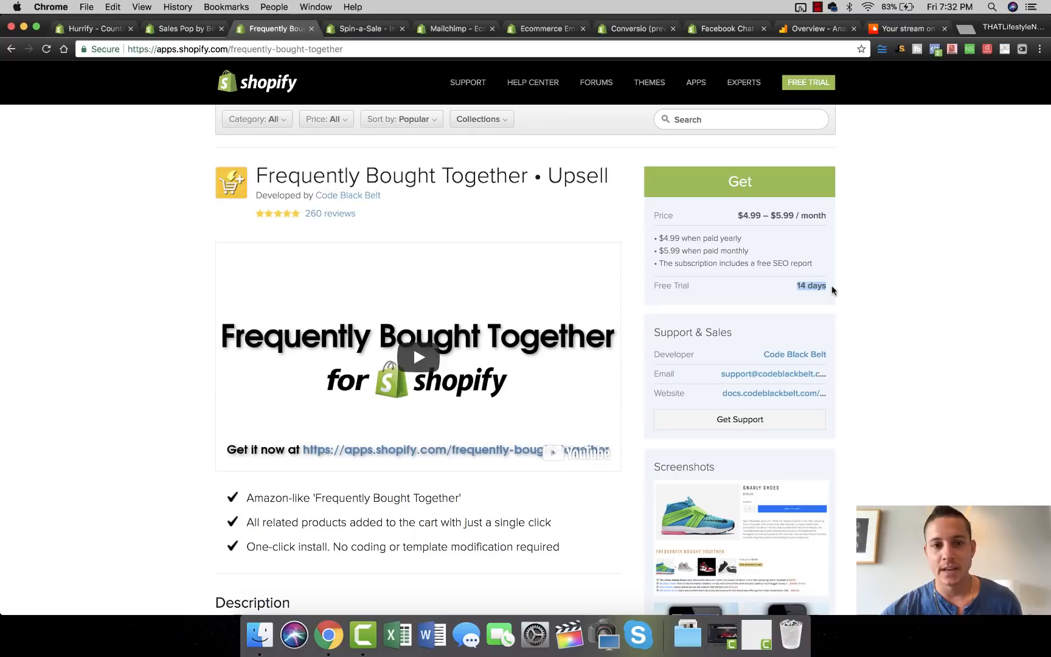
mouse_move(765, 292)
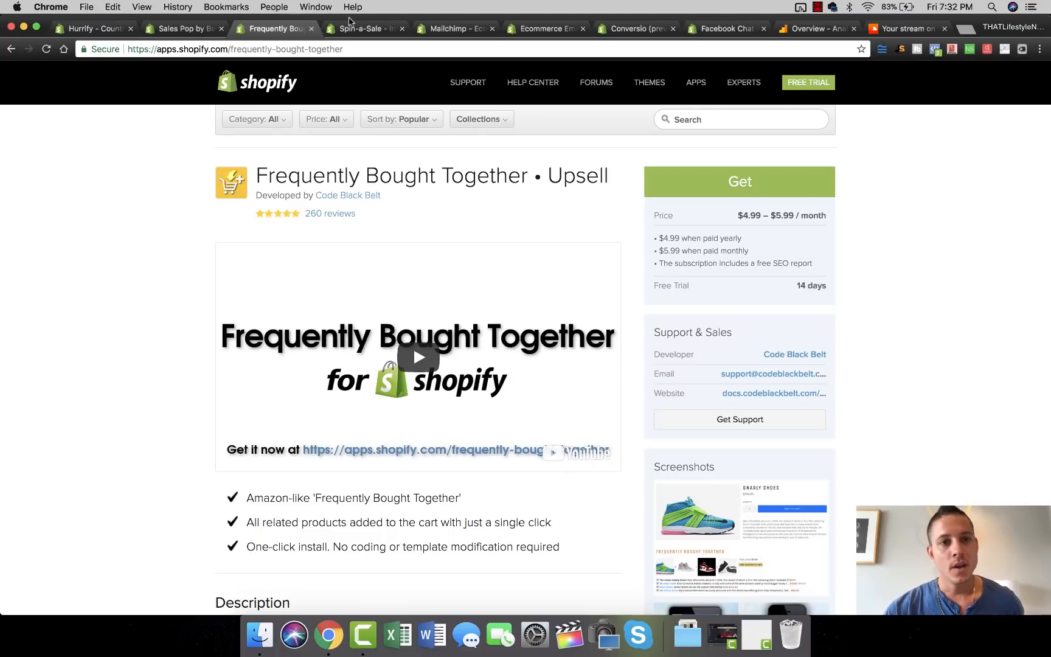
mouse_move(356, 29)
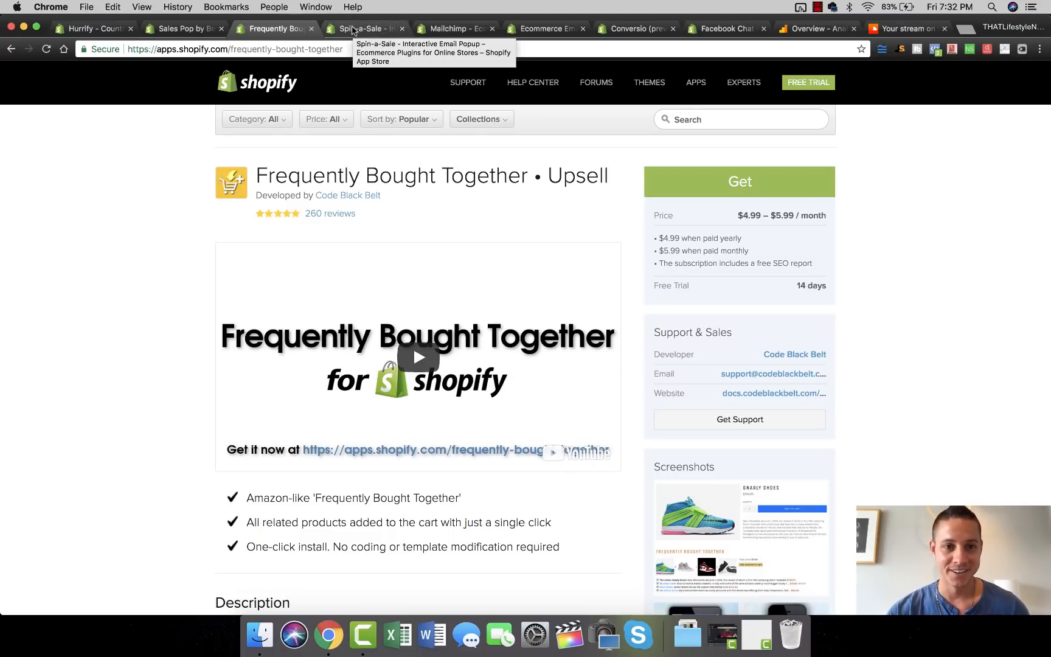
Show the Spin-a-Sale - Interactive Email Popup listing with its $4.99 price and 10-day trial.
click(370, 28)
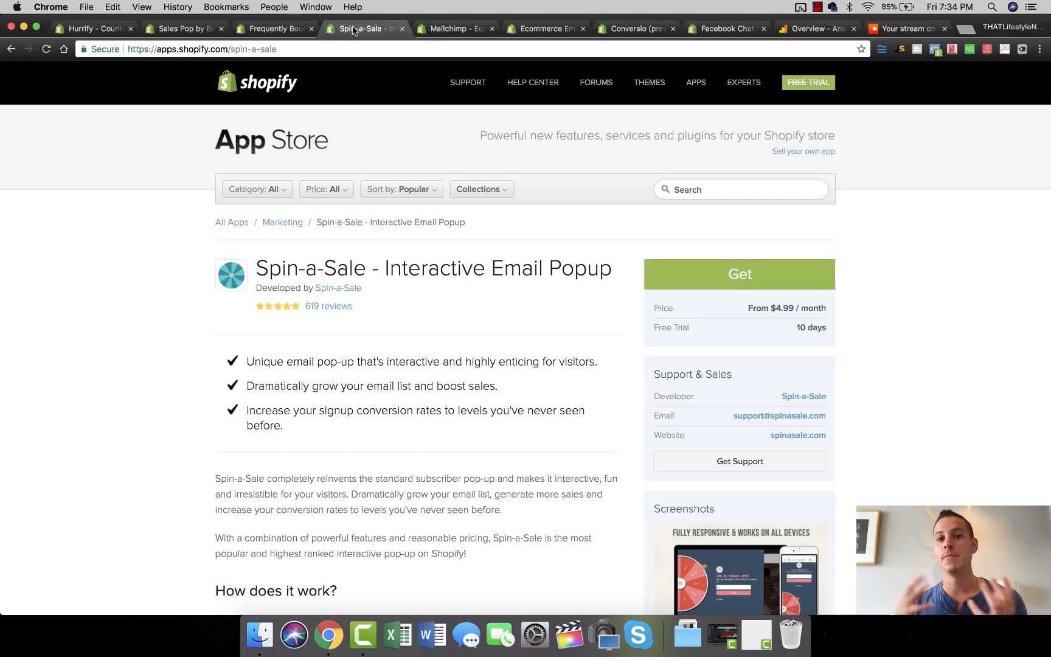
mouse_move(716, 318)
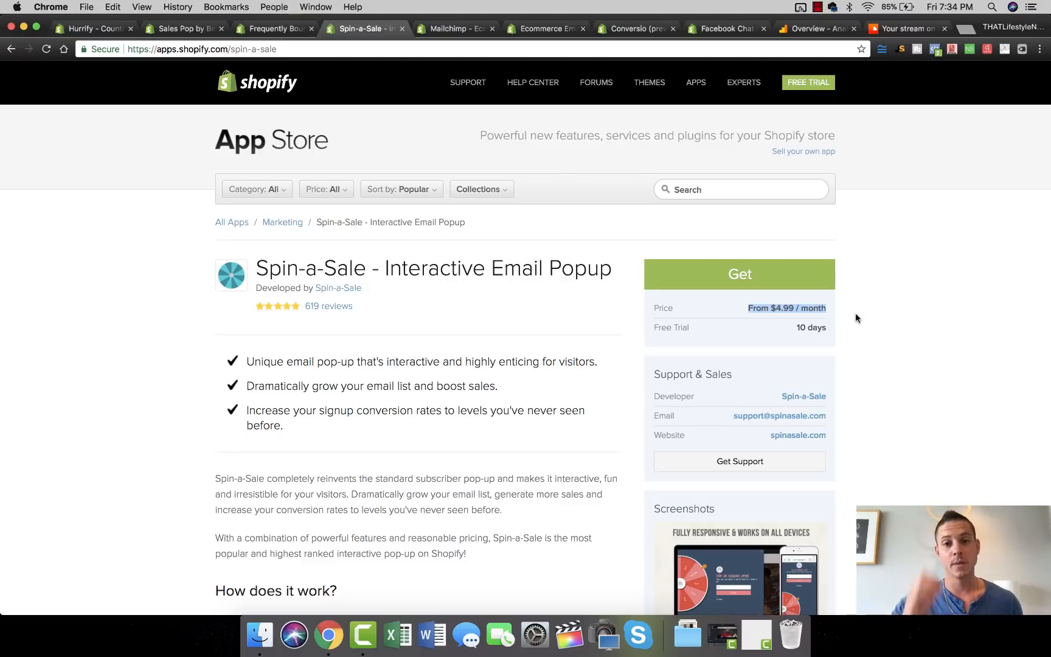
mouse_move(615, 237)
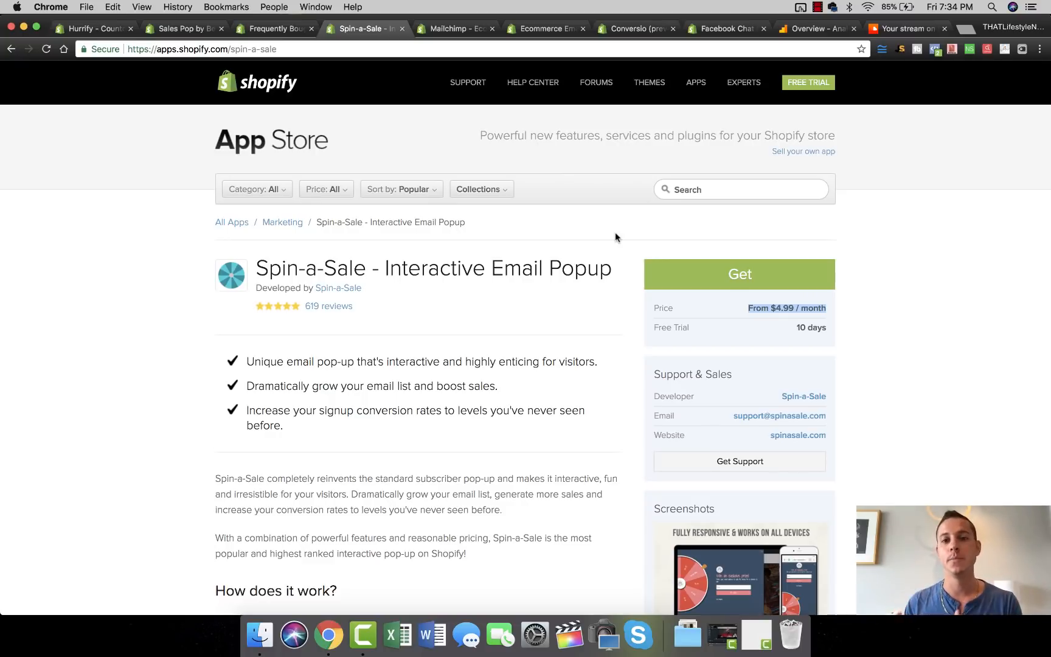
Review the MailChimp for Shopify listing, highlighting its title, then move on to the Klaviyo listing.
click(454, 29)
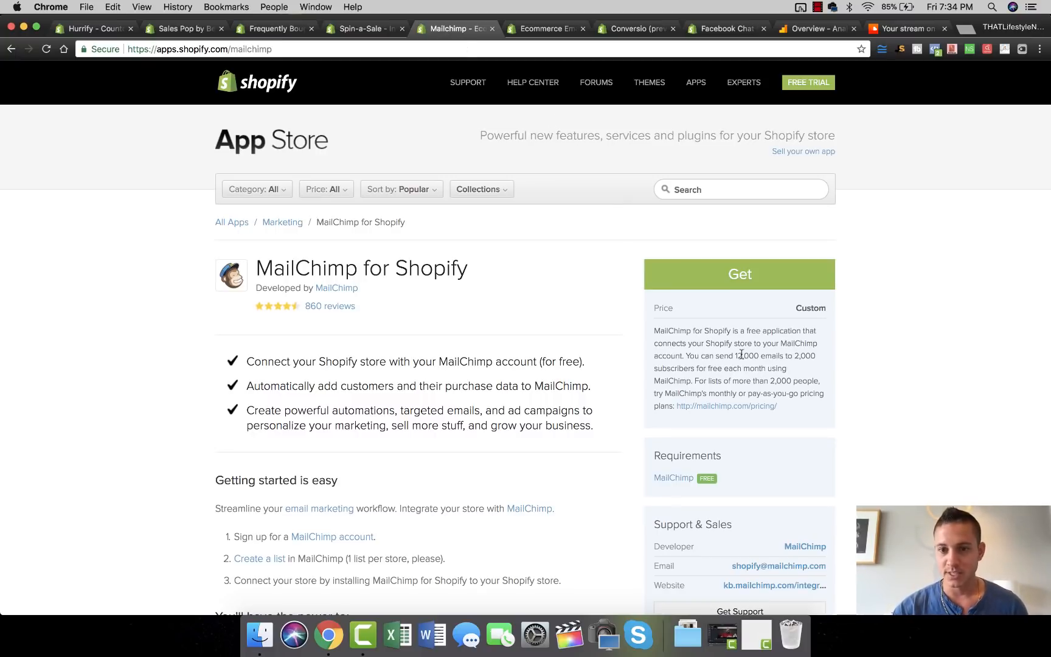
drag(734, 356, 750, 368)
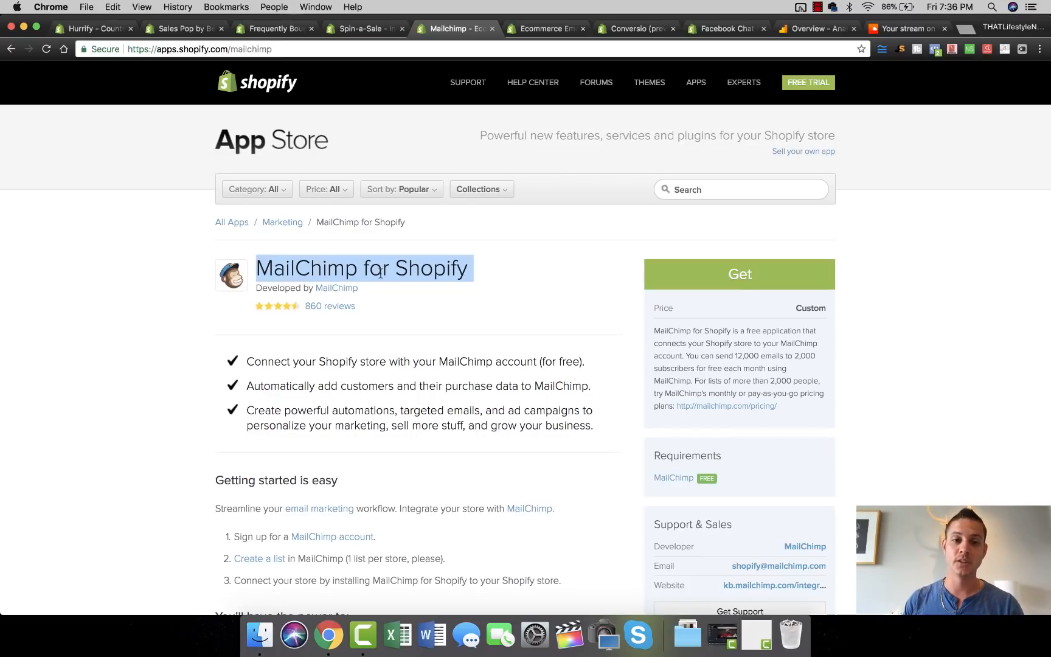
click(401, 189)
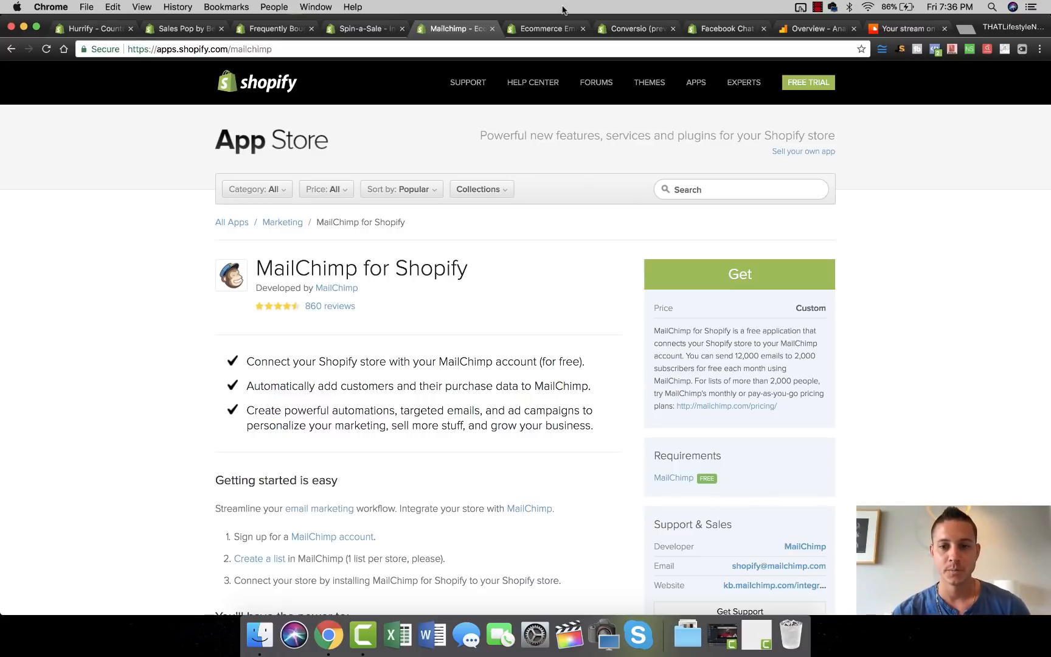
click(552, 28)
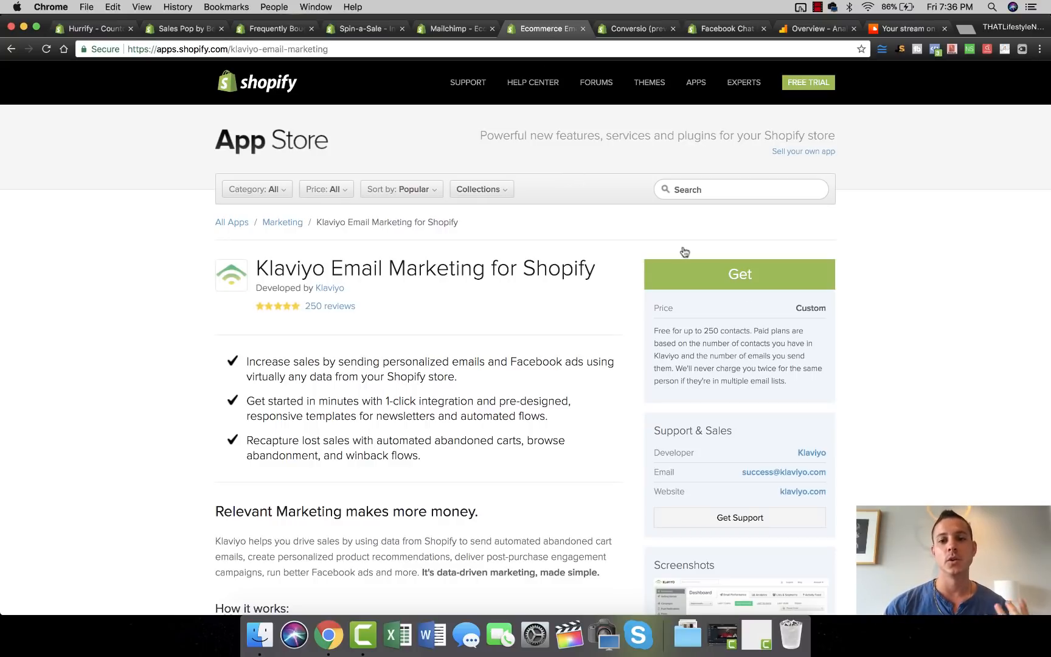
drag(656, 343, 732, 343)
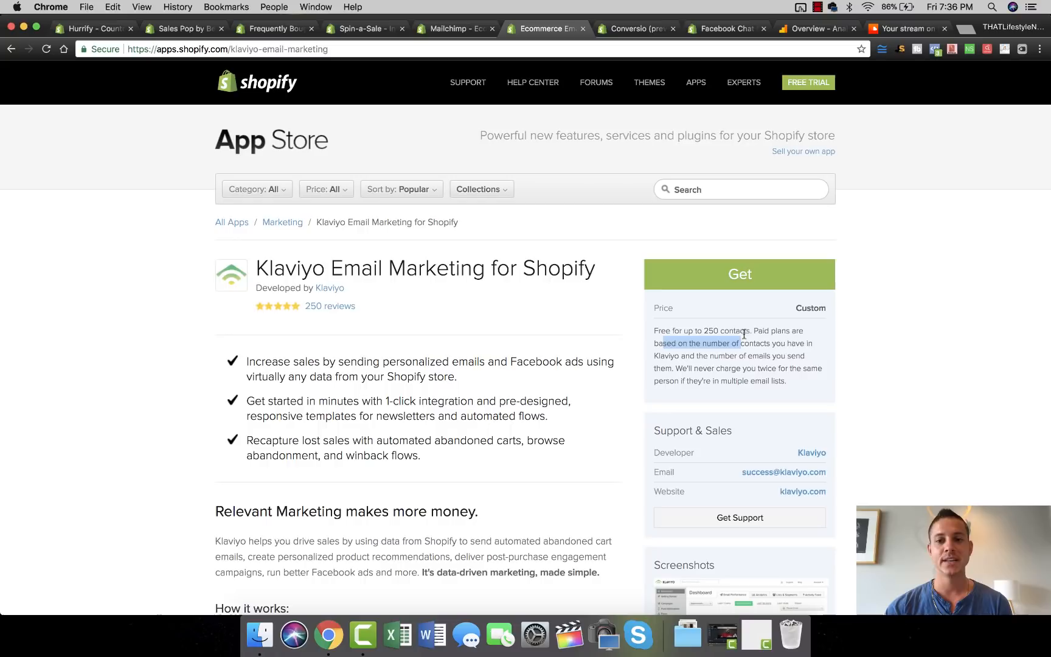
drag(654, 330, 750, 330)
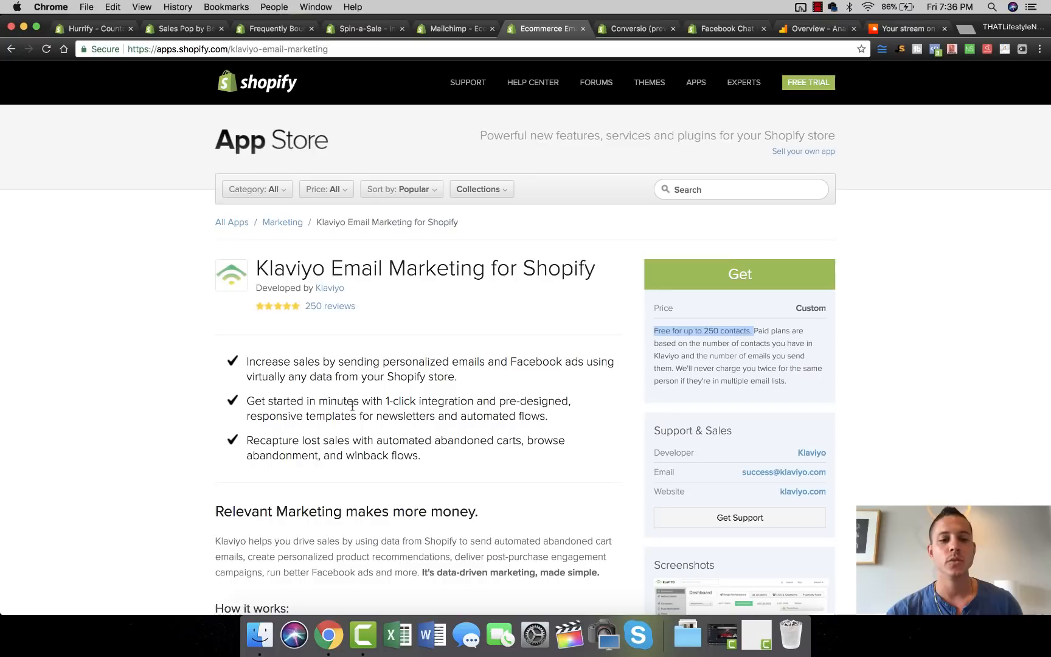
scroll(down, 3)
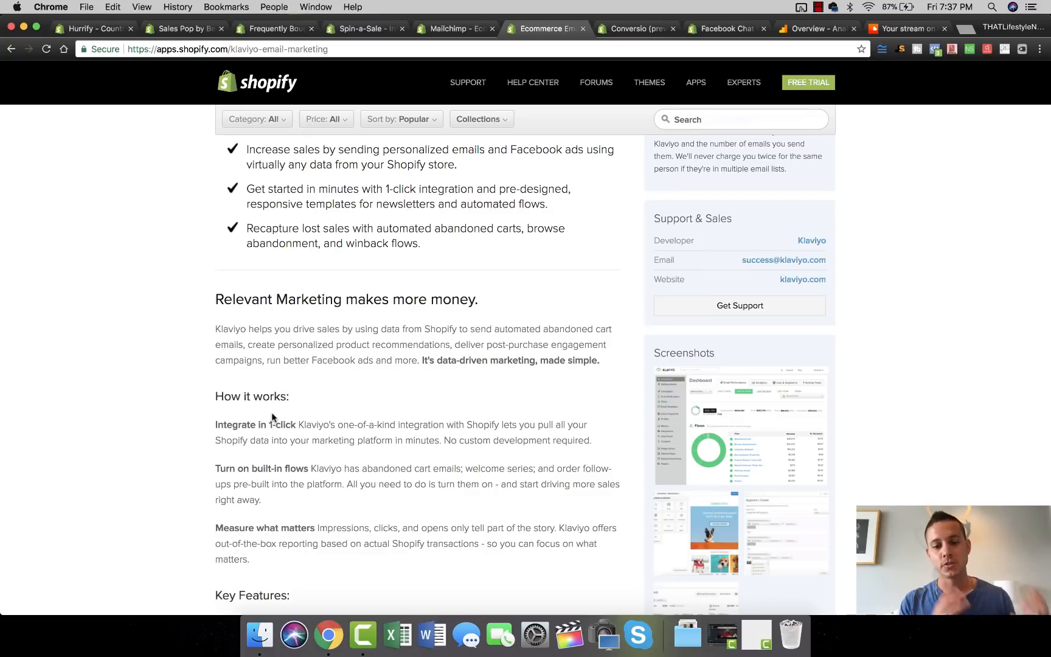
mouse_move(255, 410)
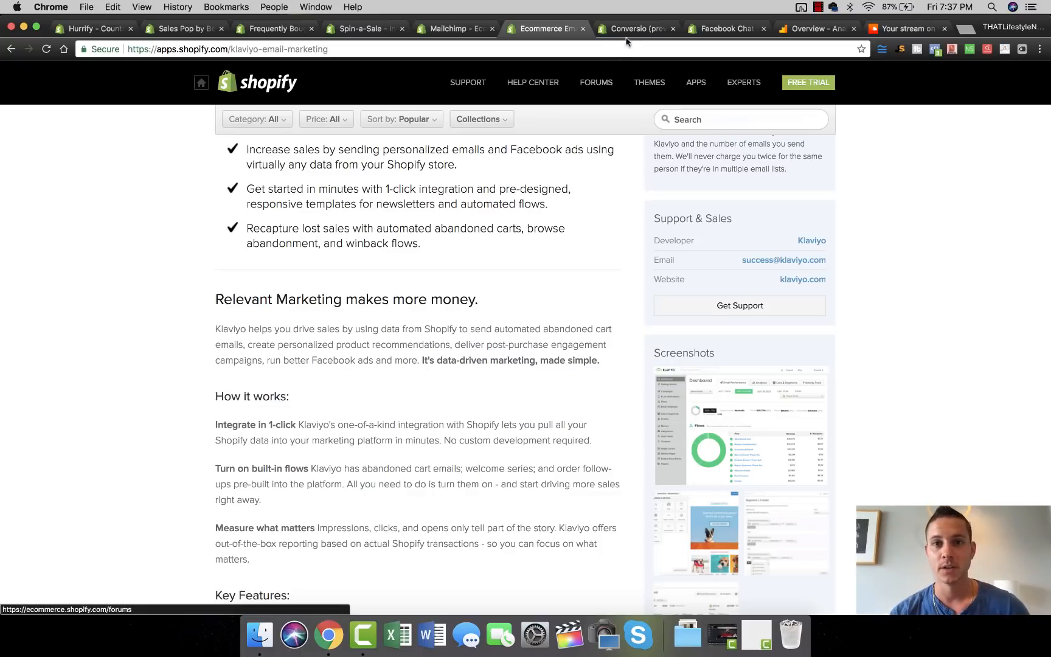
Show the Conversio listing, enlarge its receipt template builder screenshot, then close it.
click(636, 28)
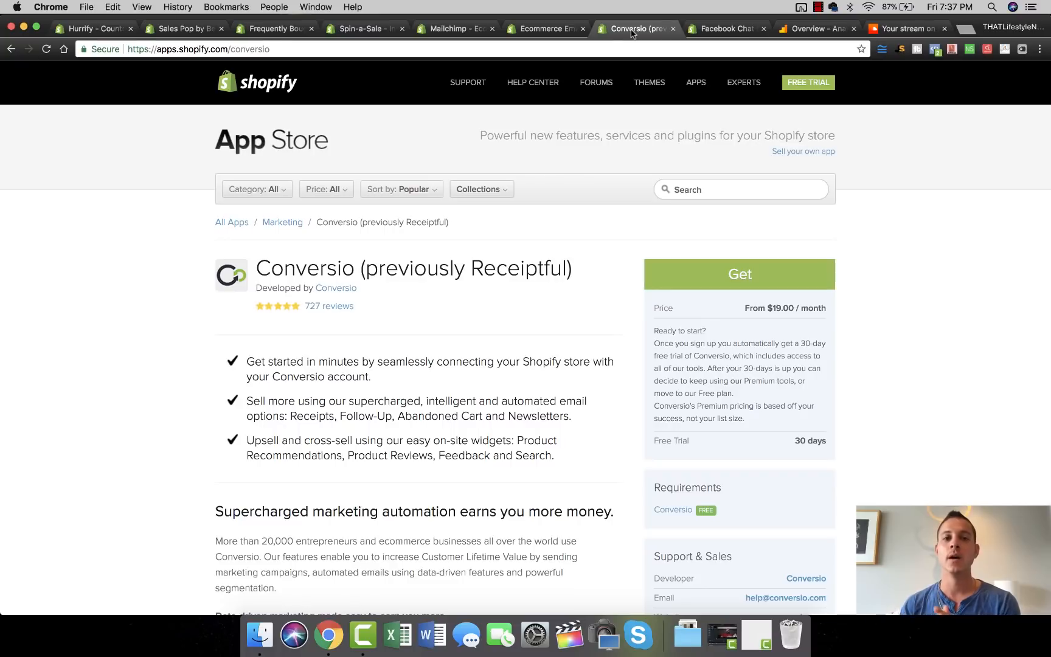
mouse_move(709, 306)
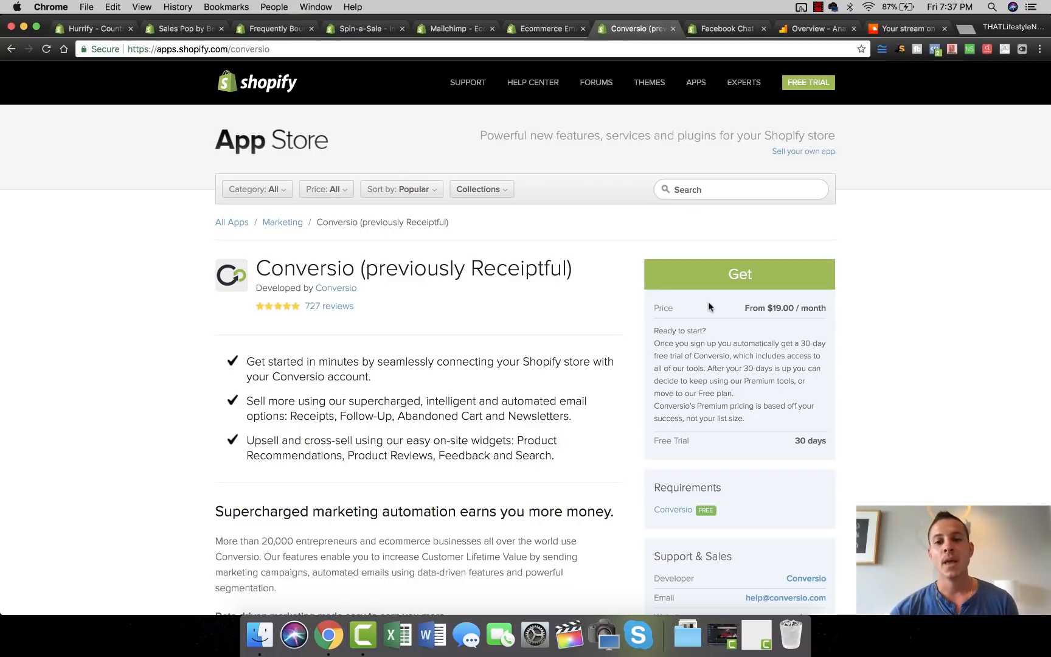
scroll(down, 3)
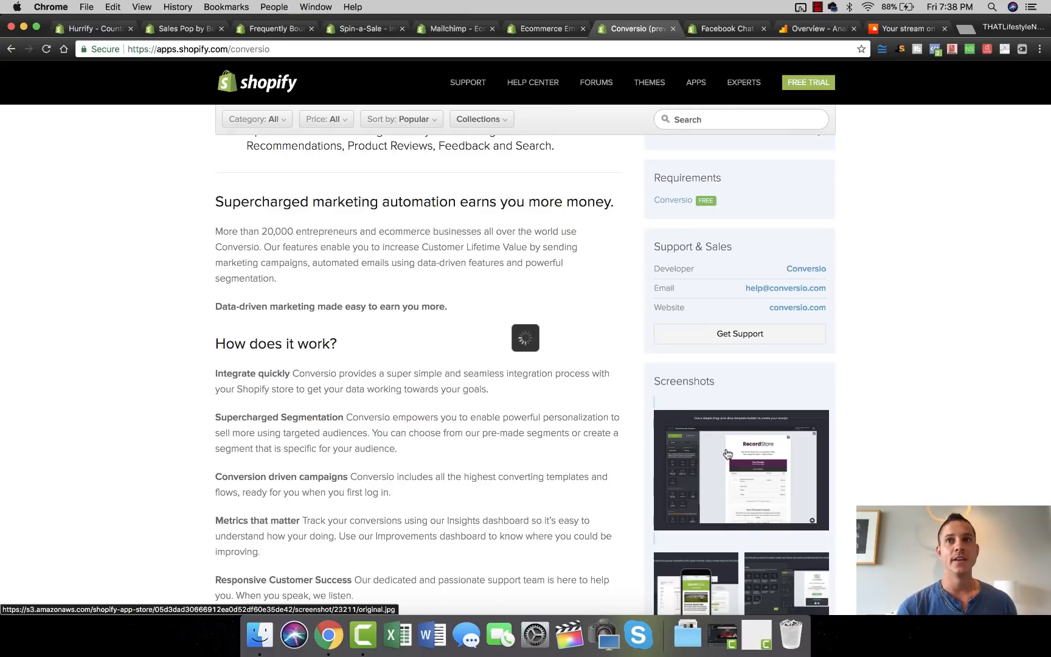
mouse_move(907, 416)
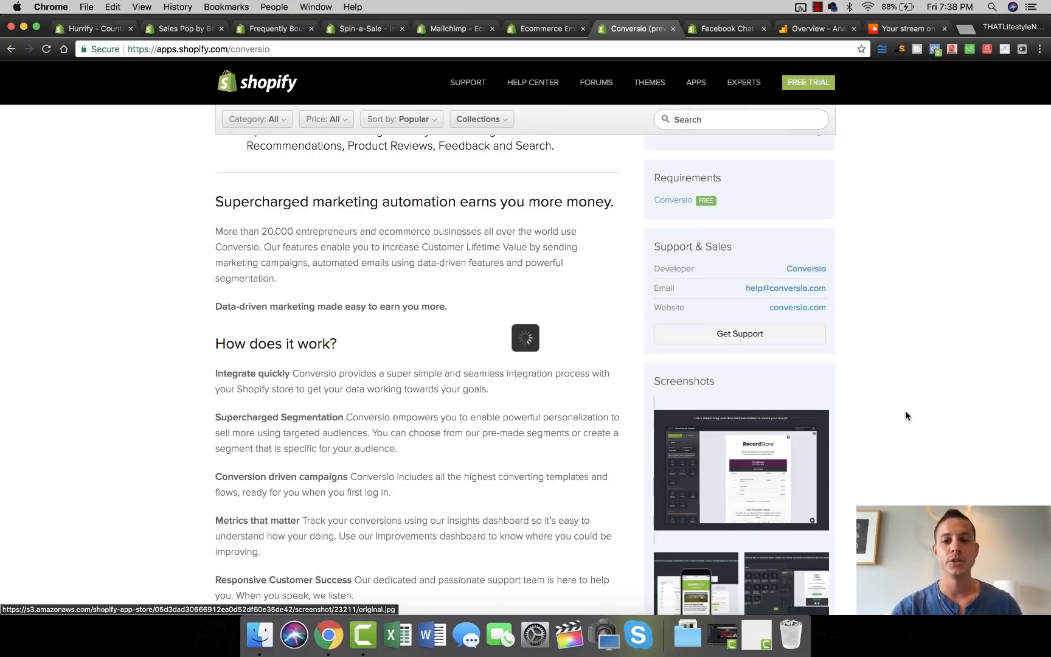
click(741, 471)
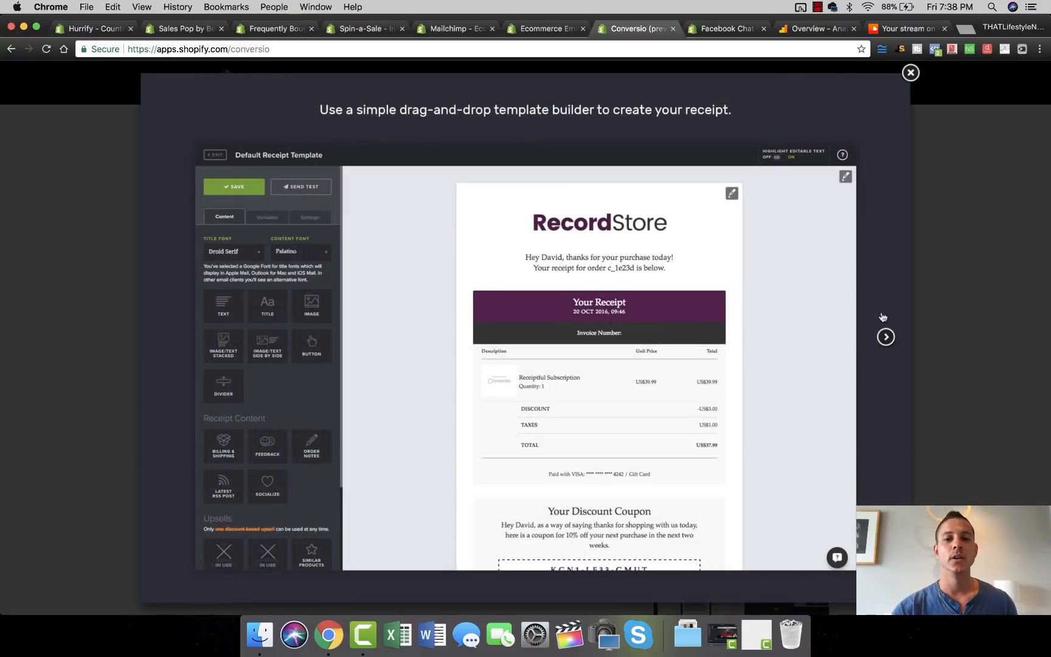
mouse_move(885, 336)
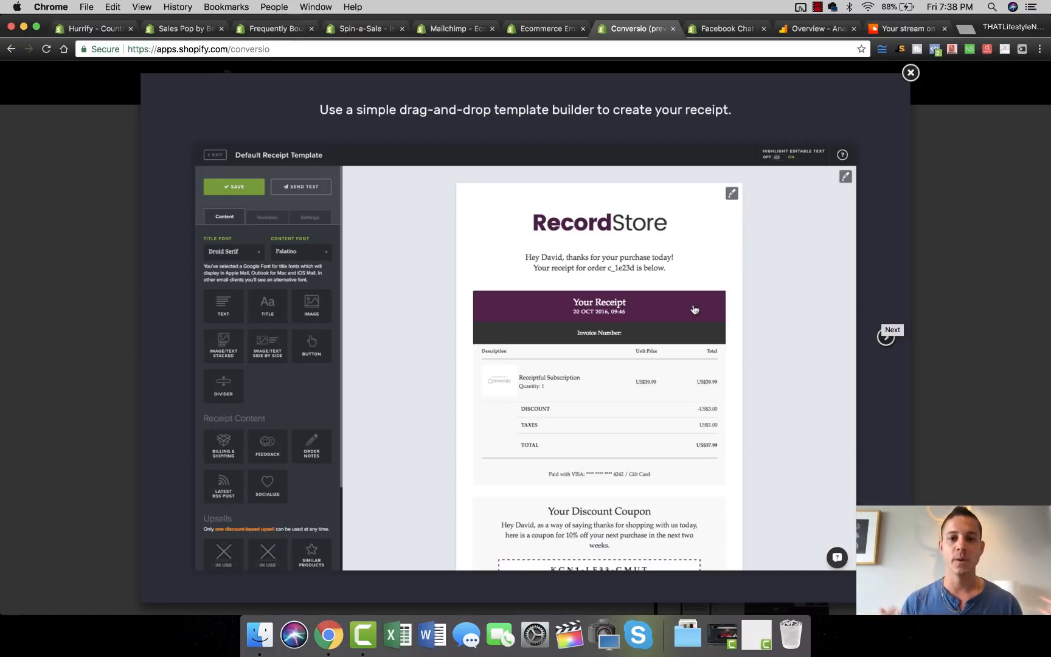
mouse_move(631, 535)
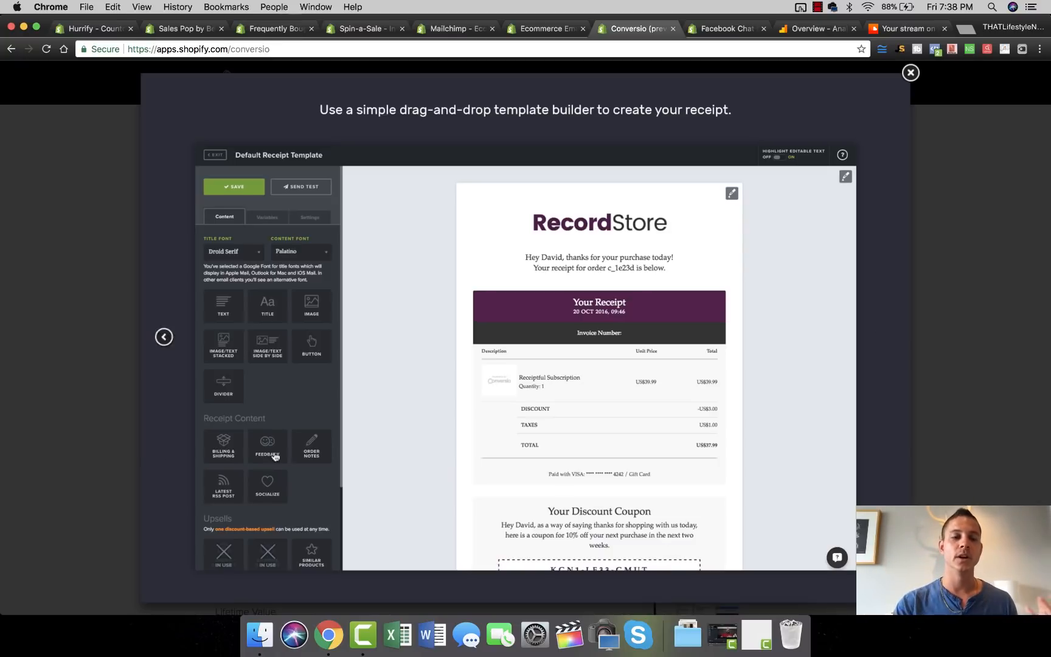
click(911, 72)
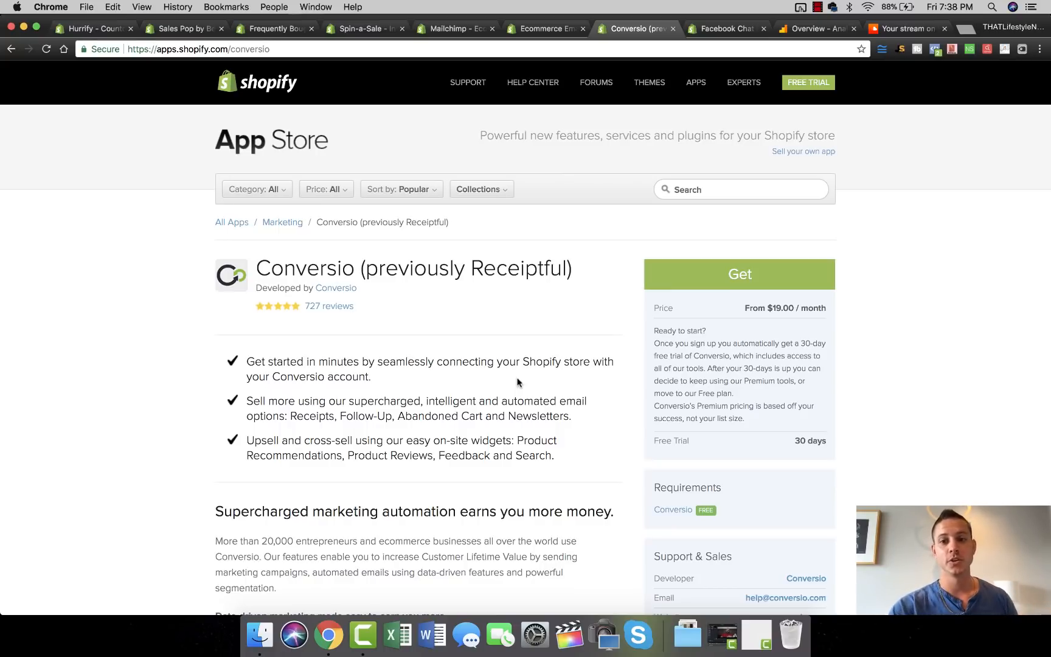
Scroll the Conversio listing, then switch to the Facebook Chat by Beeketing listing.
scroll(down, 3)
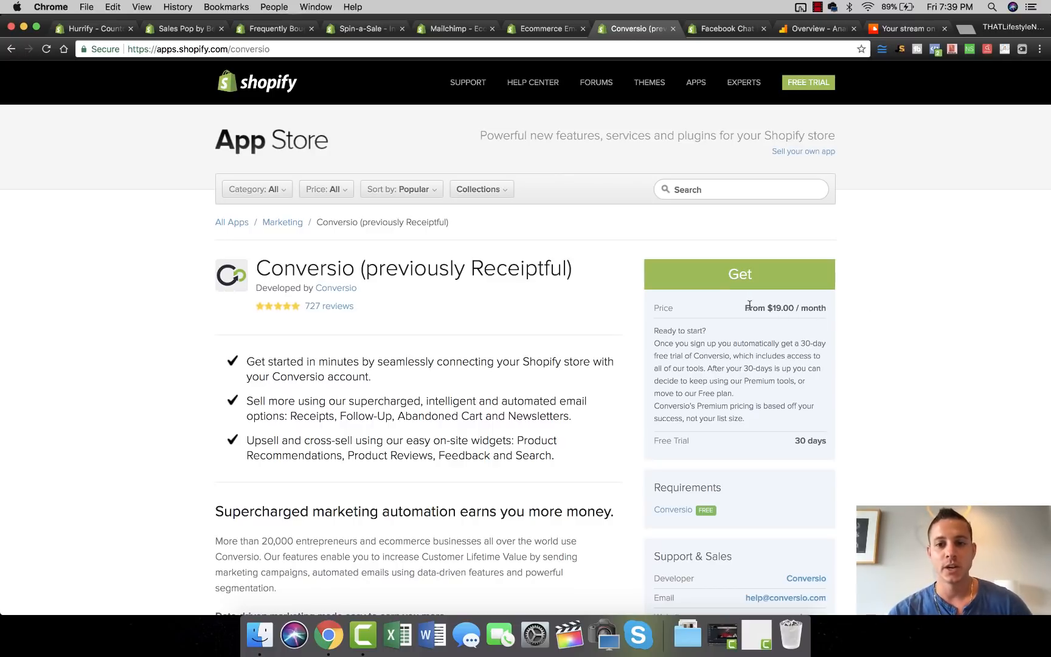
mouse_move(867, 314)
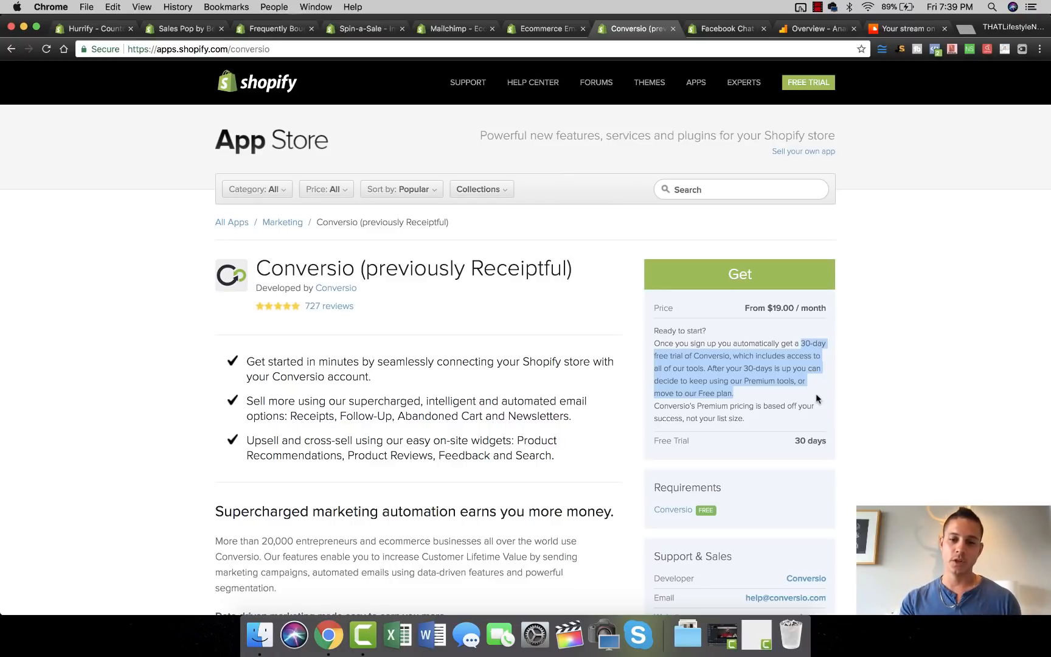
click(401, 190)
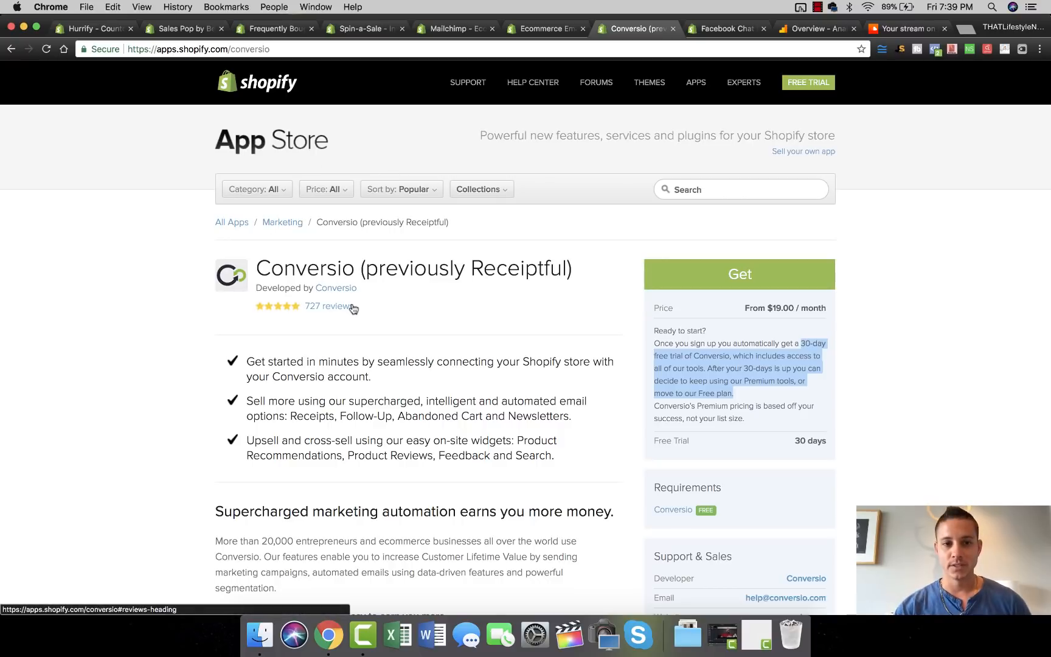
mouse_move(412, 343)
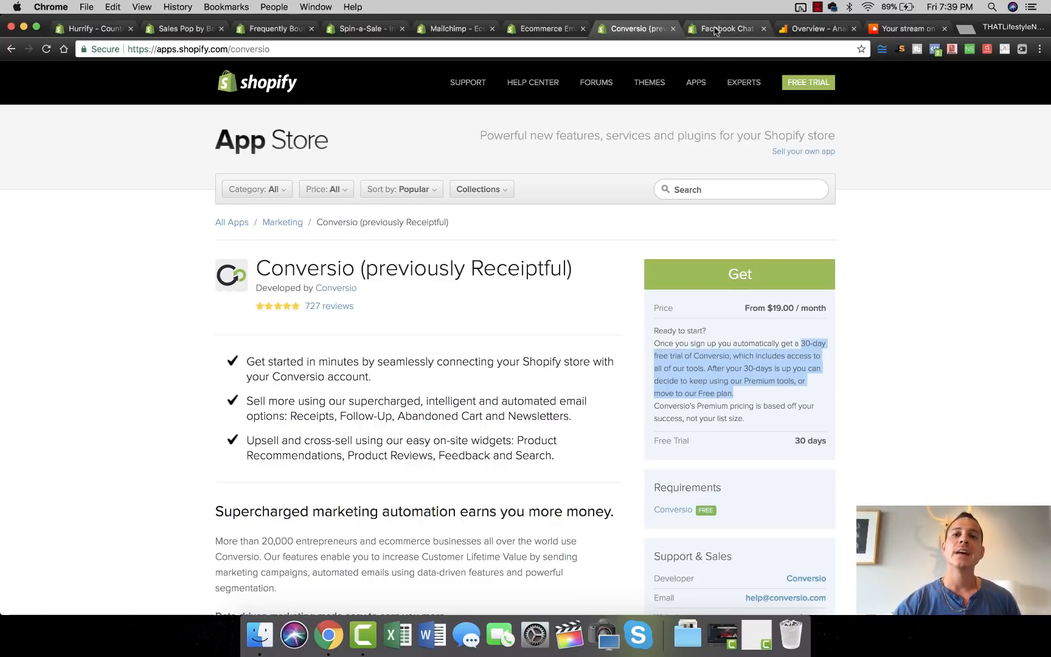
click(727, 28)
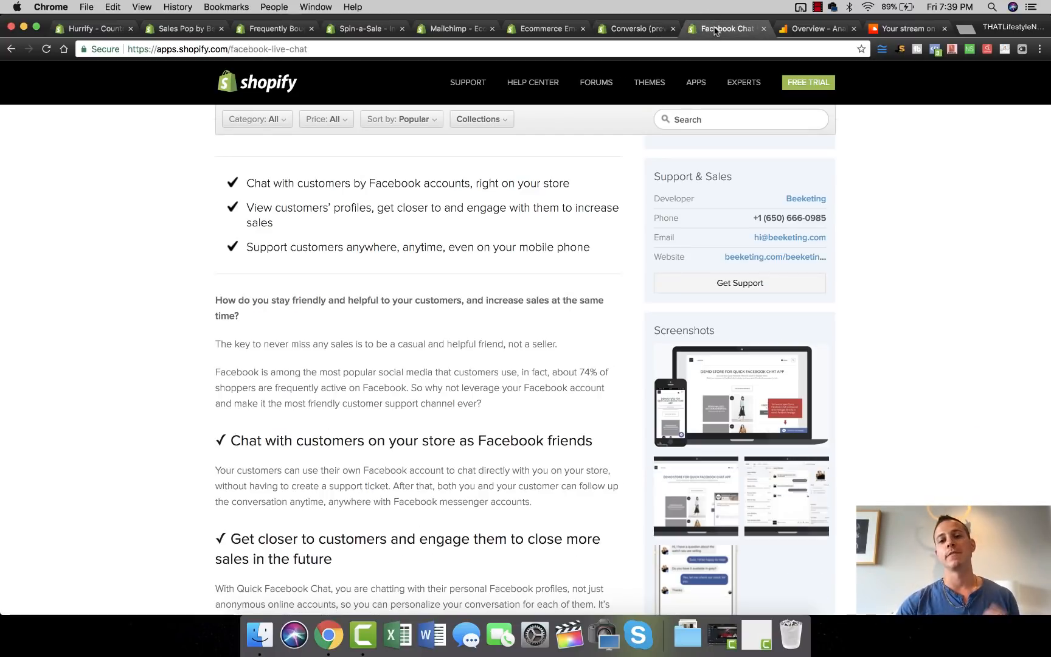
scroll(up, 3)
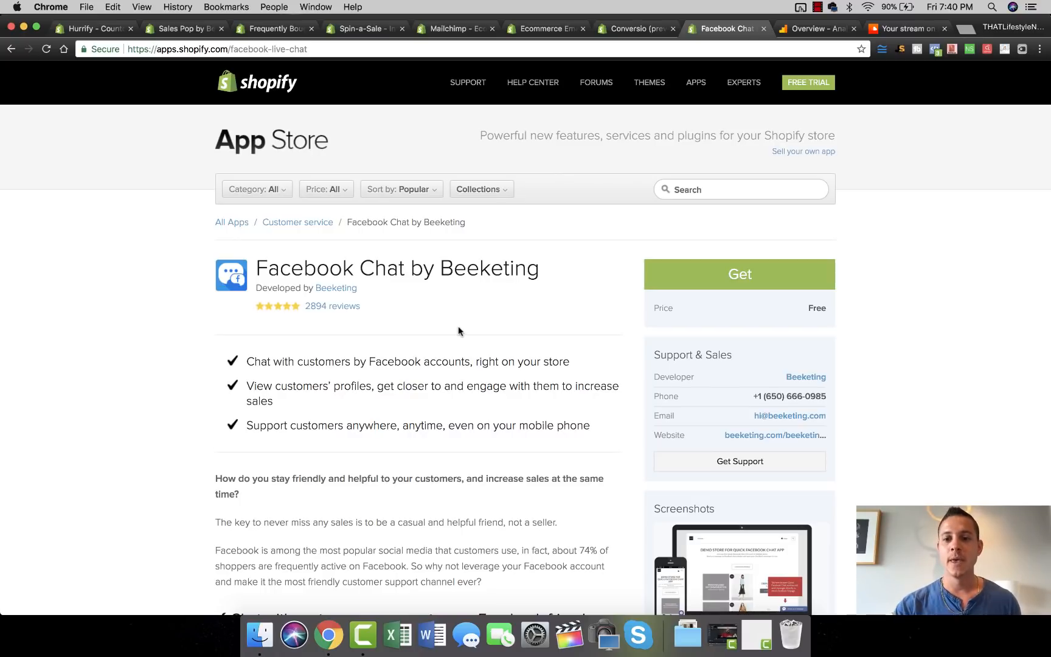
scroll(down, 3)
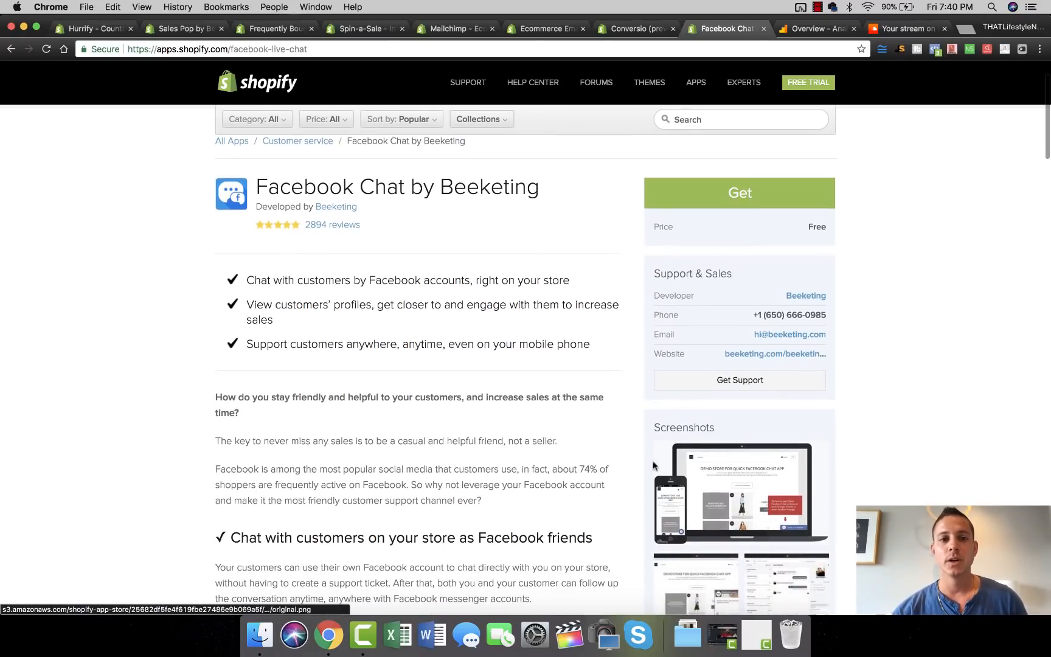
scroll(up, 3)
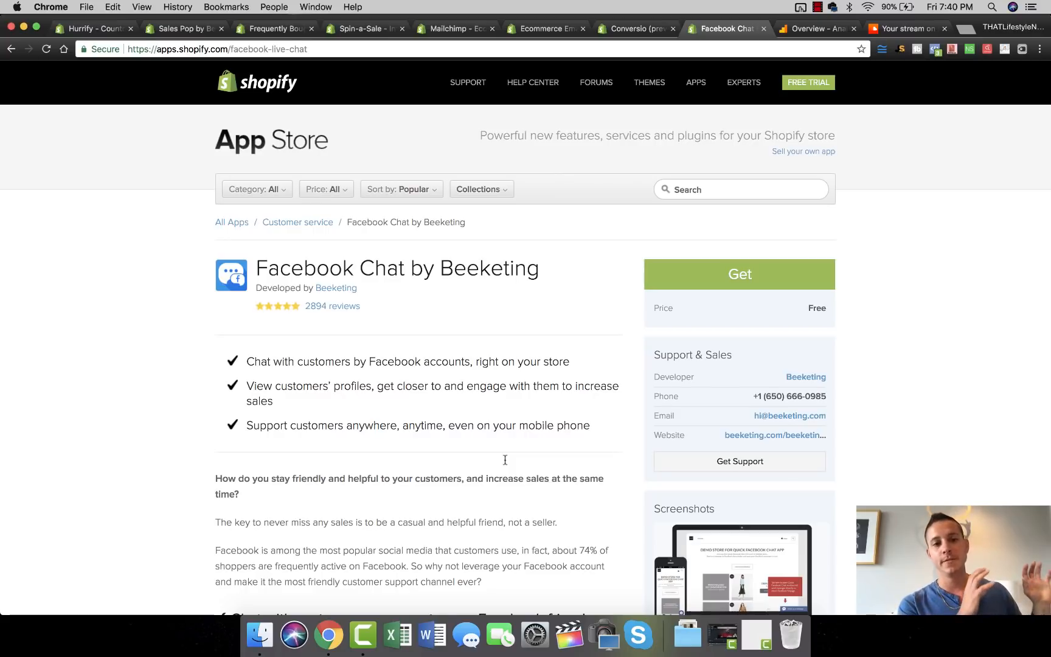
double_click(487, 268)
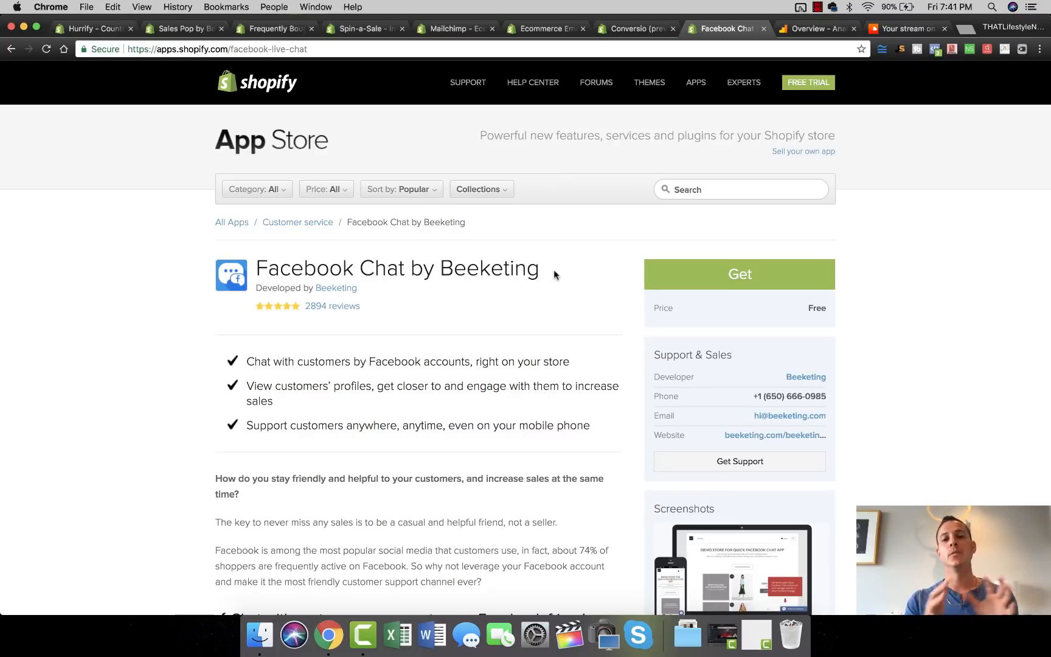
mouse_move(500, 317)
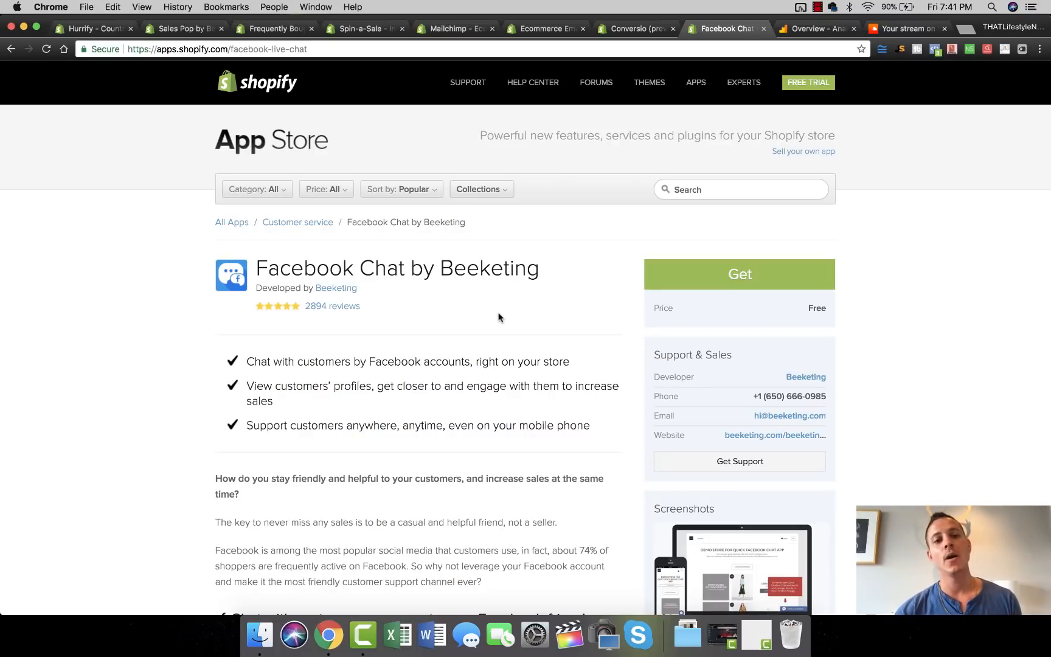
scroll(down, 3)
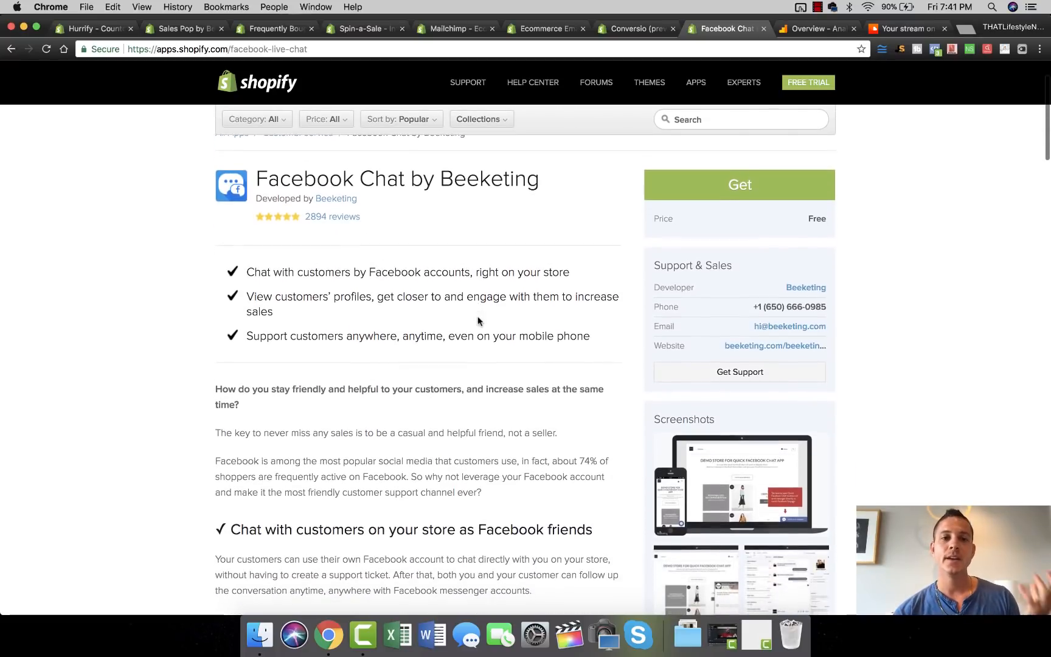
scroll(down, 3)
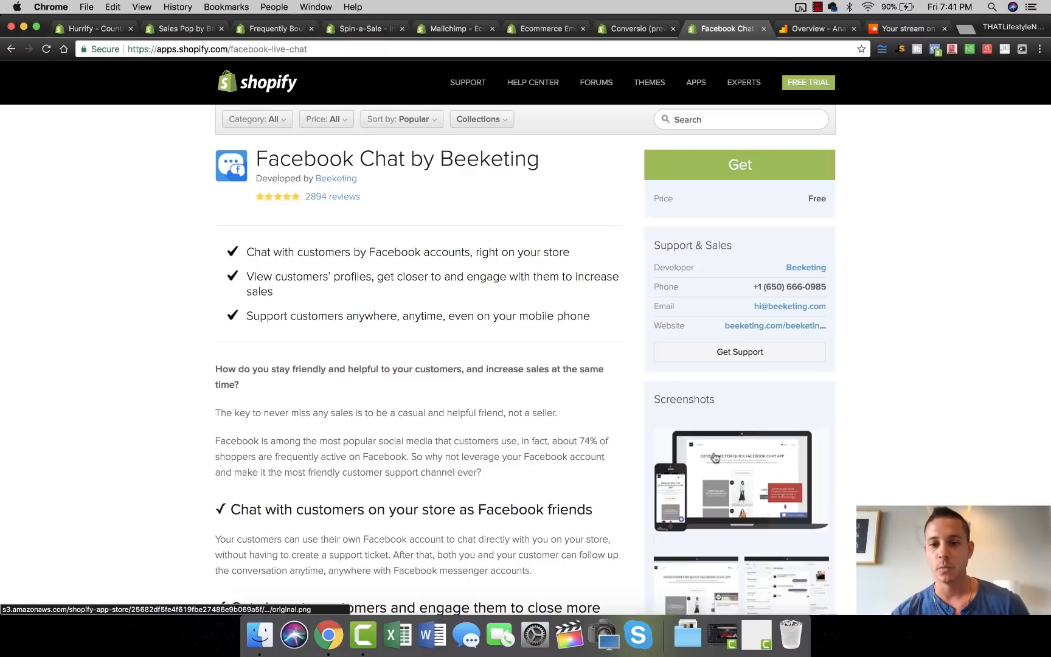
click(715, 457)
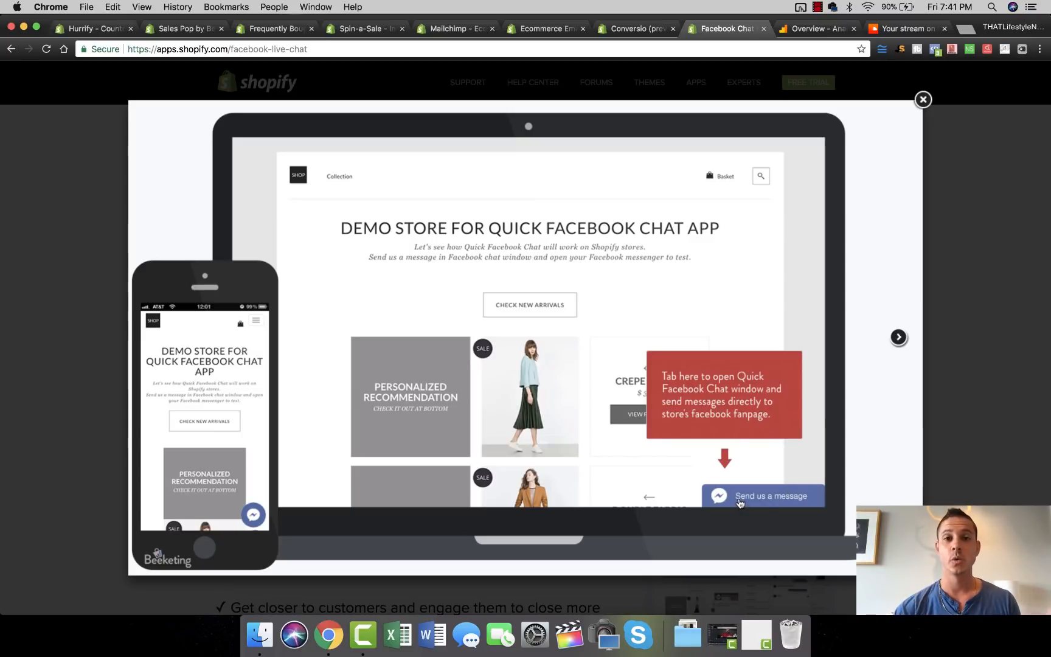
mouse_move(813, 515)
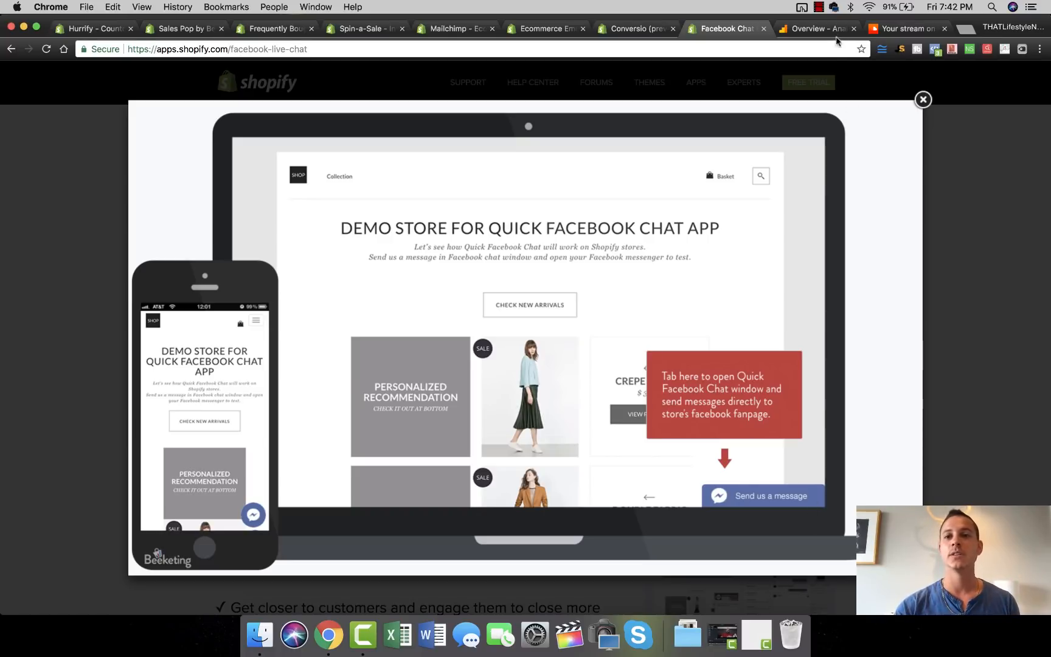
Close the enlarged screenshot and bring the Google Analytics real-time overview to the front.
click(922, 99)
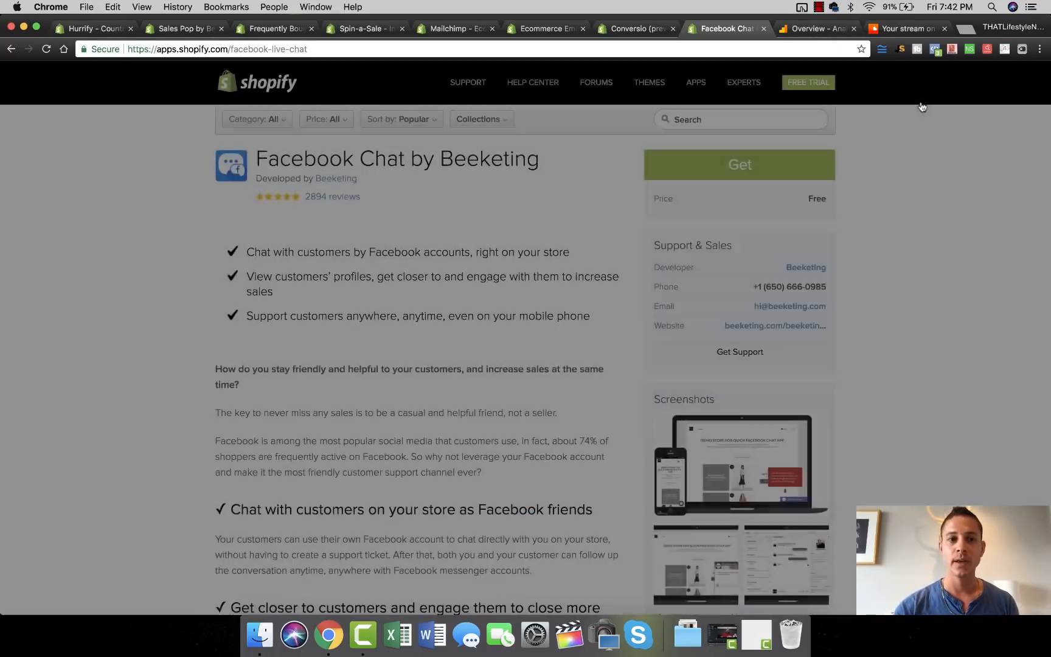
click(813, 28)
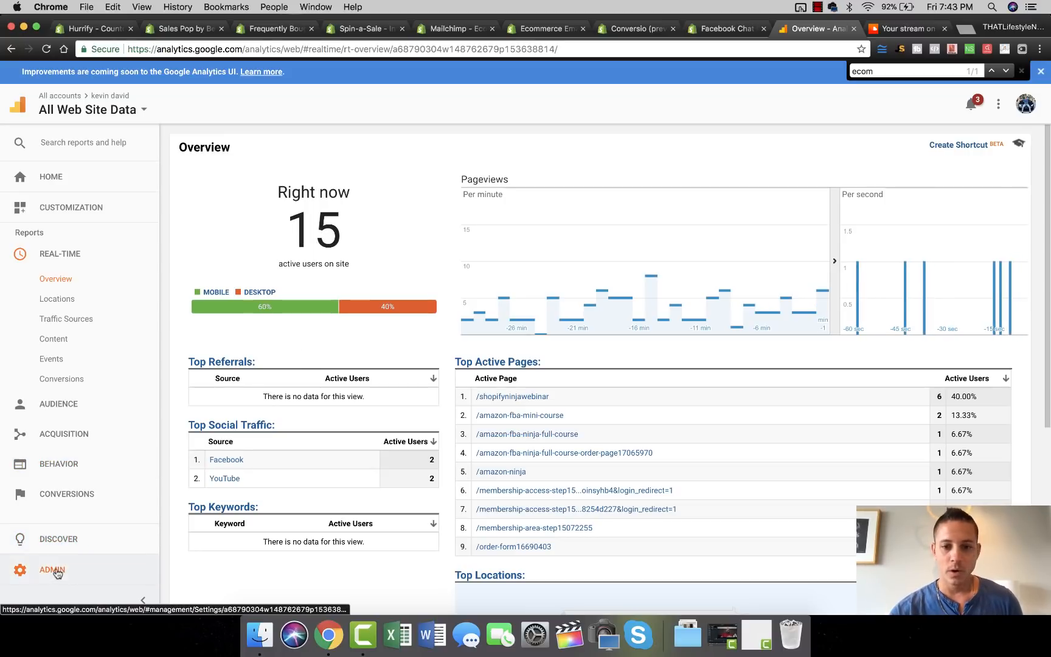
Reach the Ecommerce set-up page for All Web Site Data via Admin, Ecommerce still off.
click(51, 570)
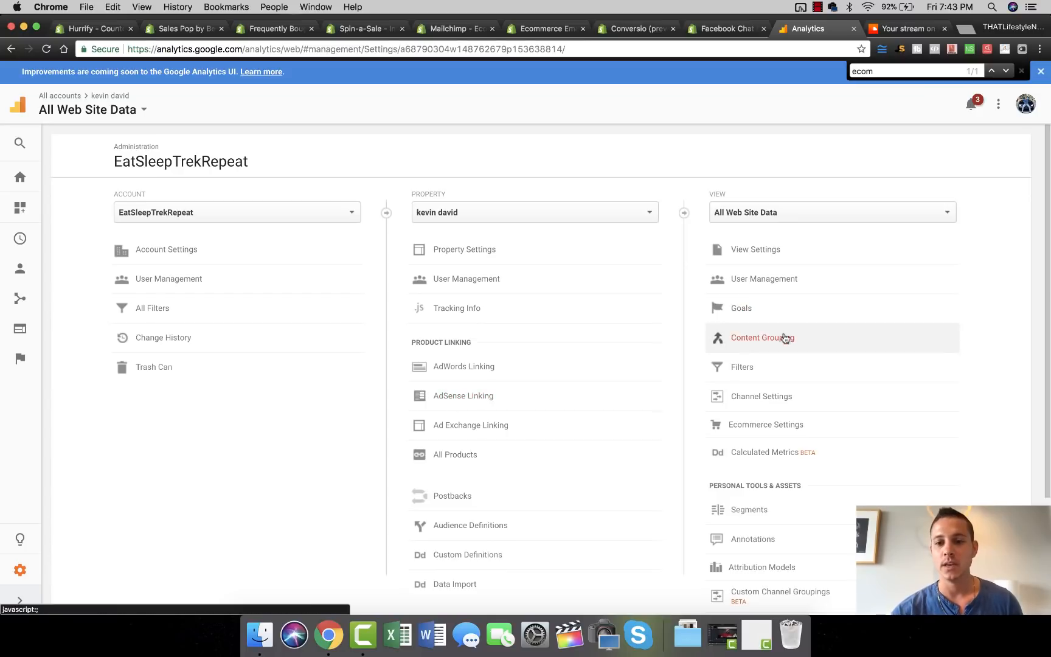
click(766, 424)
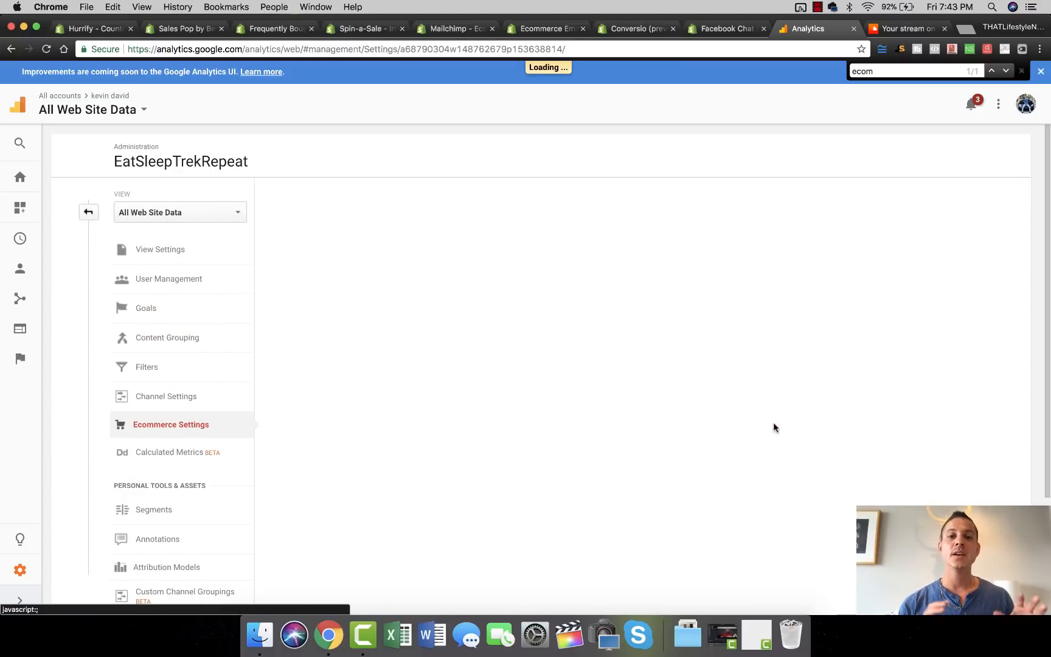
click(171, 425)
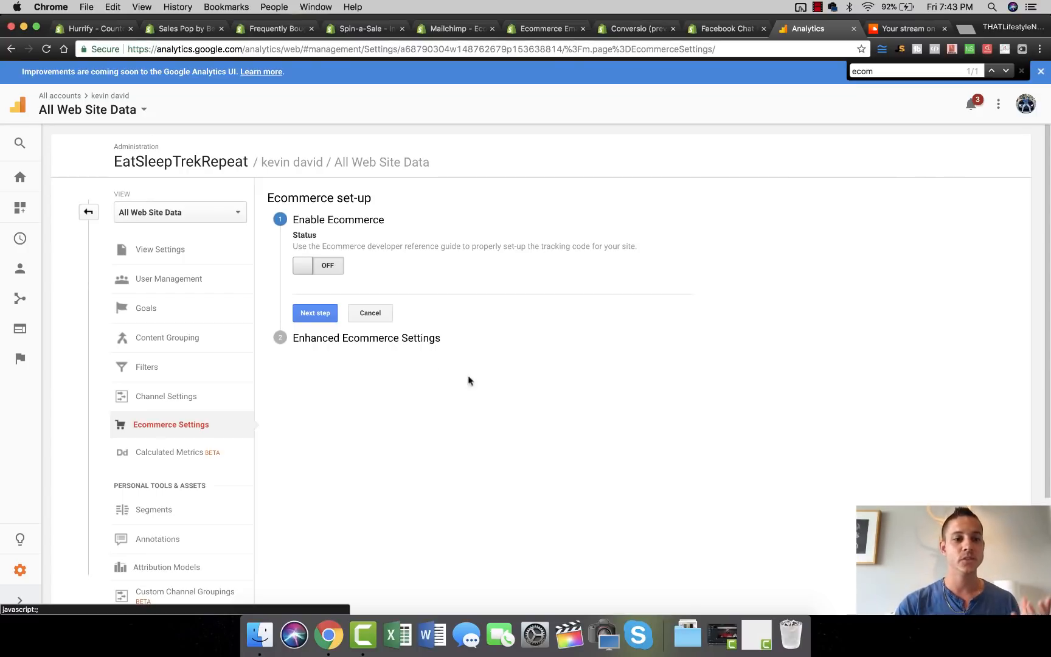
mouse_move(436, 349)
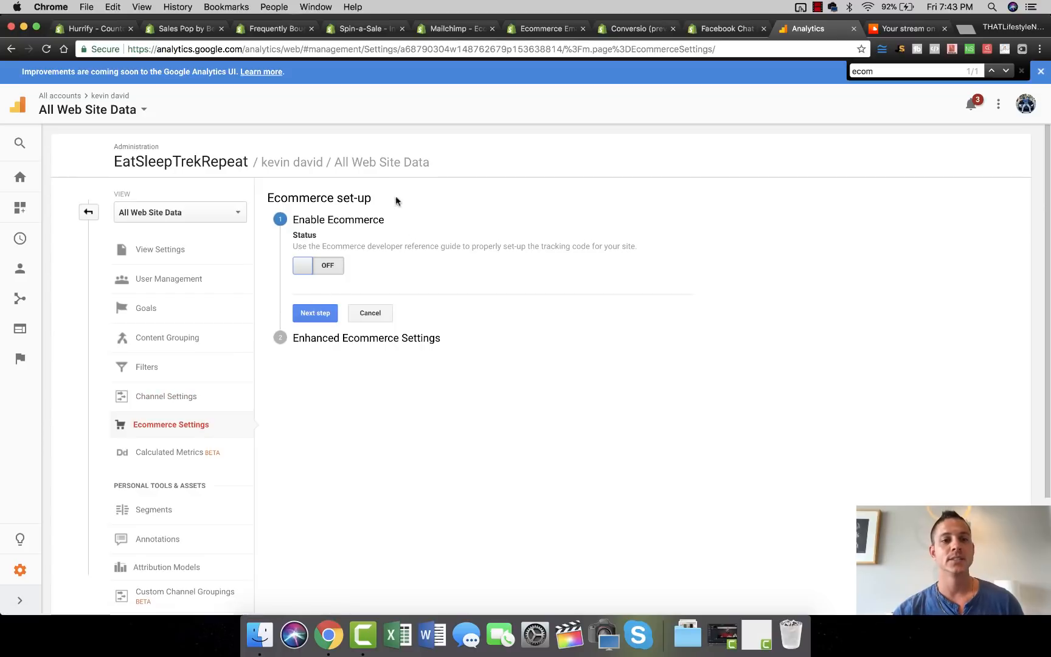
Switch Enable Ecommerce on then back off, and return to the Hurrify listing.
click(318, 265)
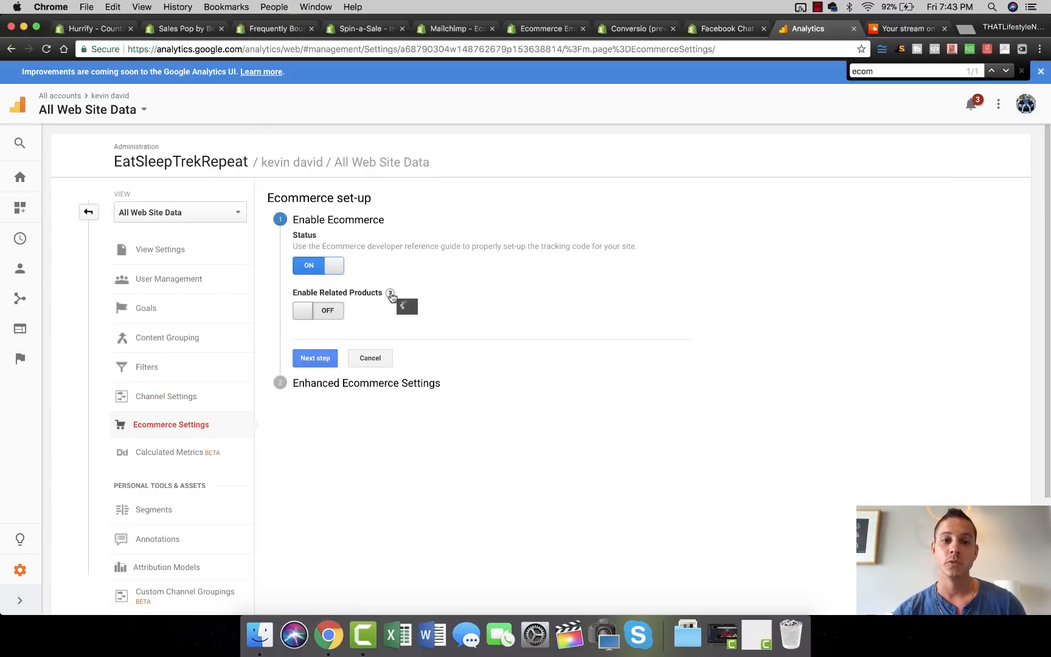
click(318, 265)
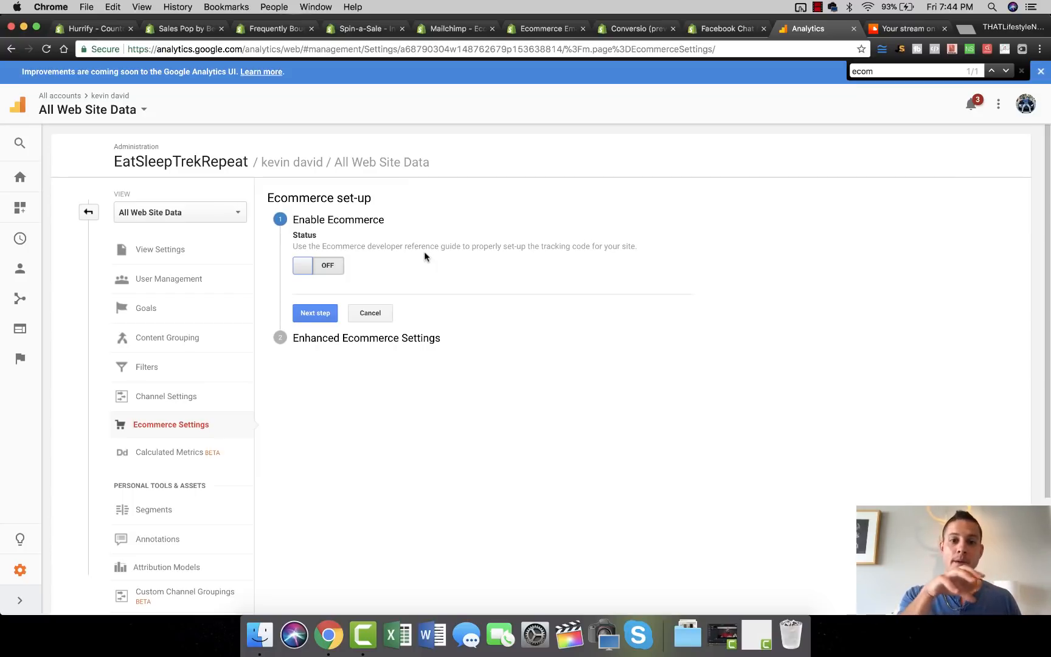
mouse_move(228, 98)
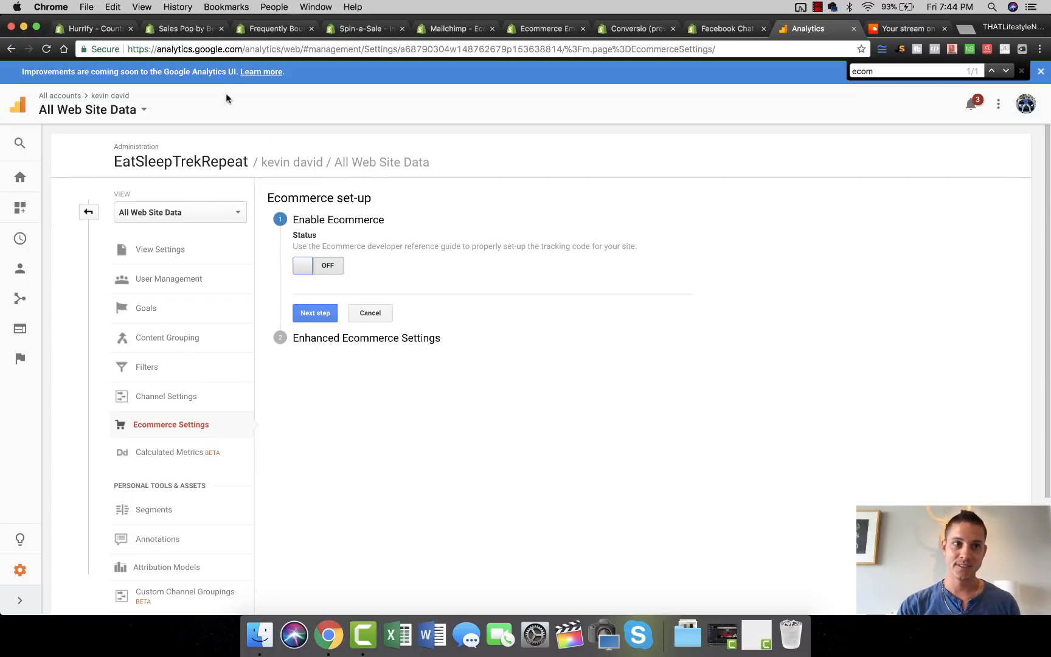
click(92, 28)
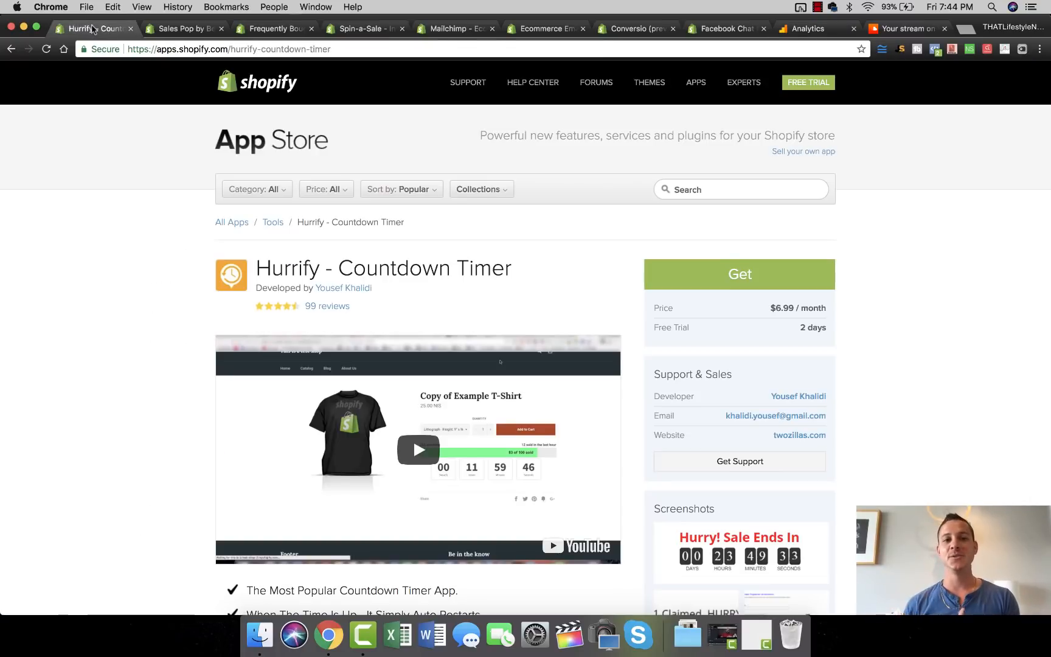